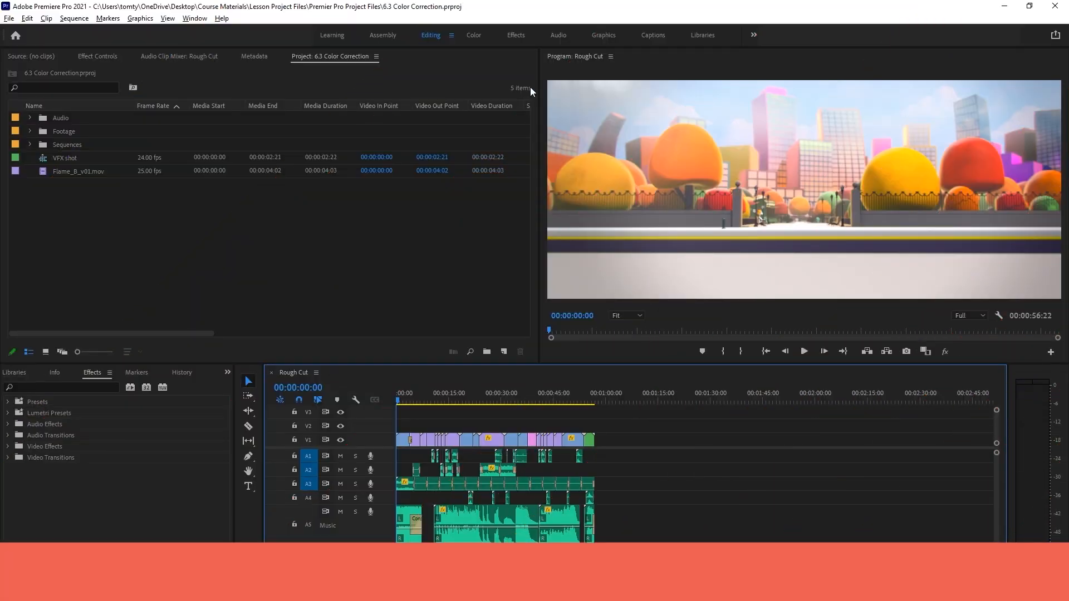
Switch Premiere Pro to the Color workspace with Lumetri Scopes and Lumetri Color.
click(472, 34)
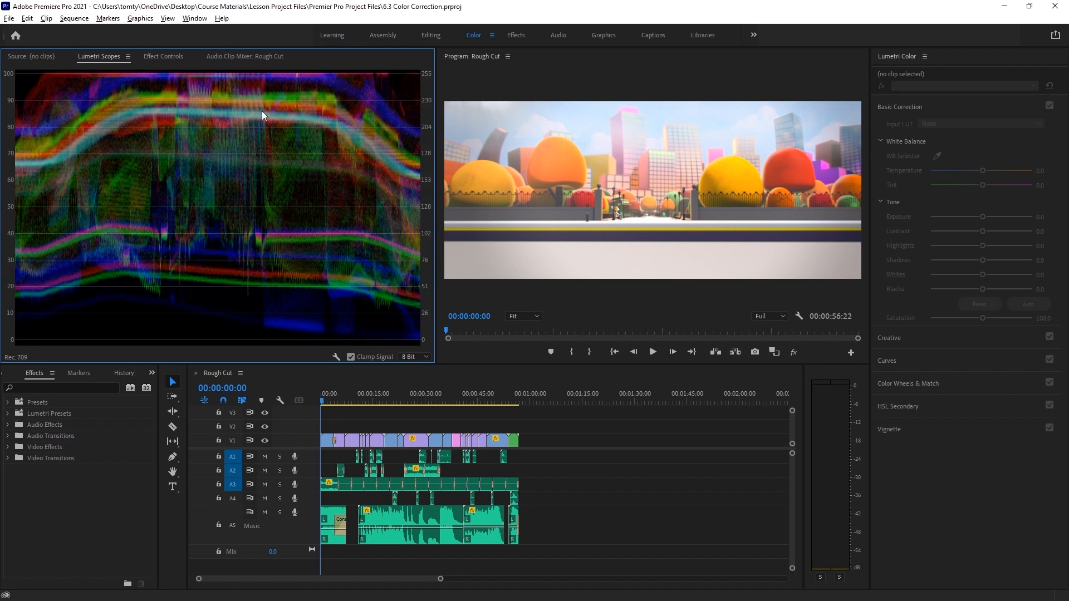
mouse_move(206, 154)
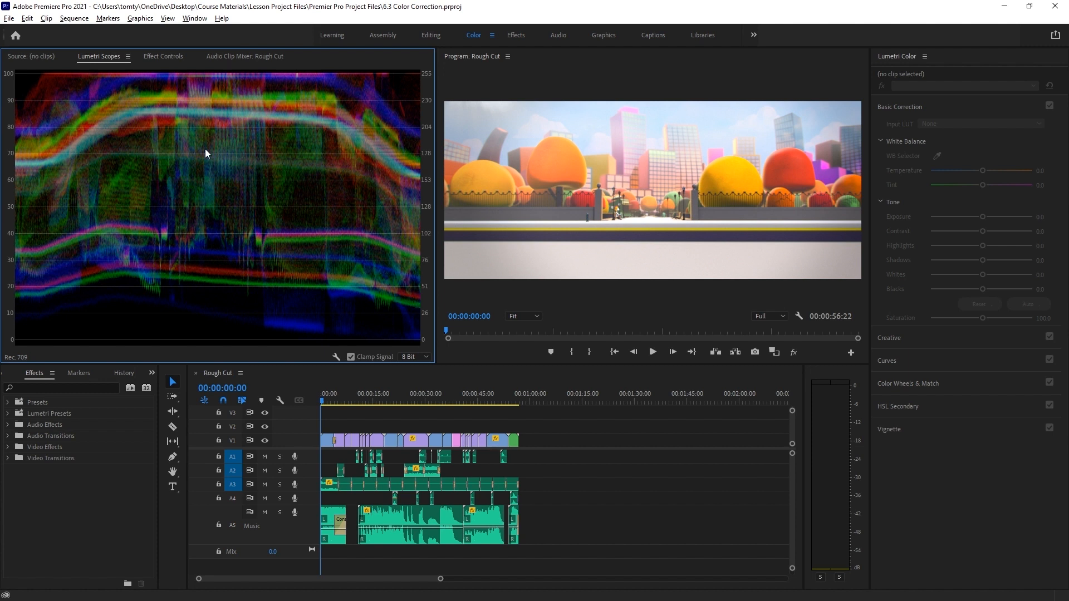
mouse_move(334, 351)
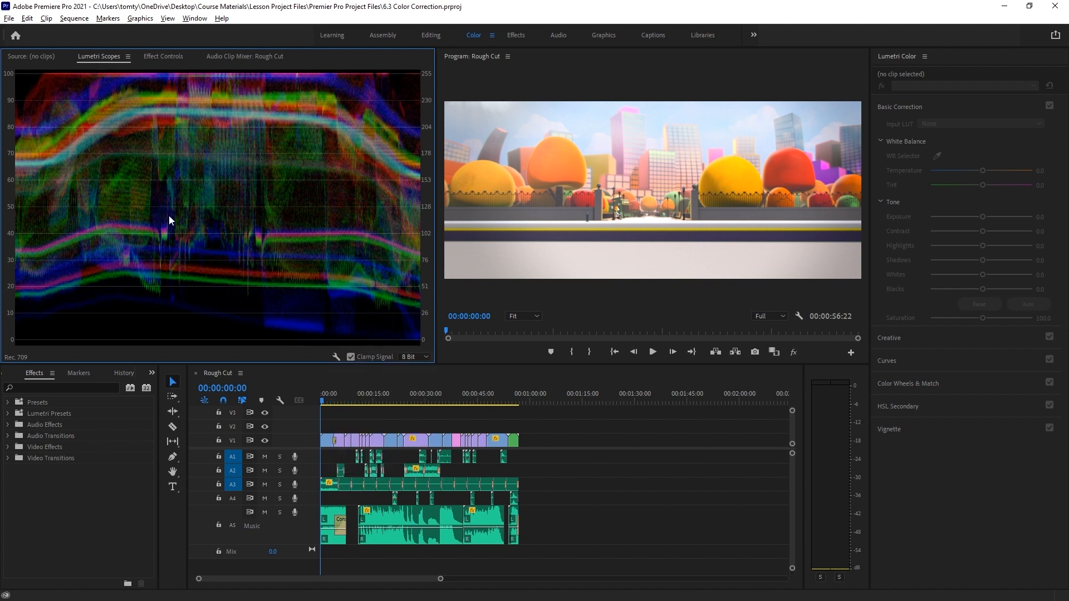
mouse_move(335, 395)
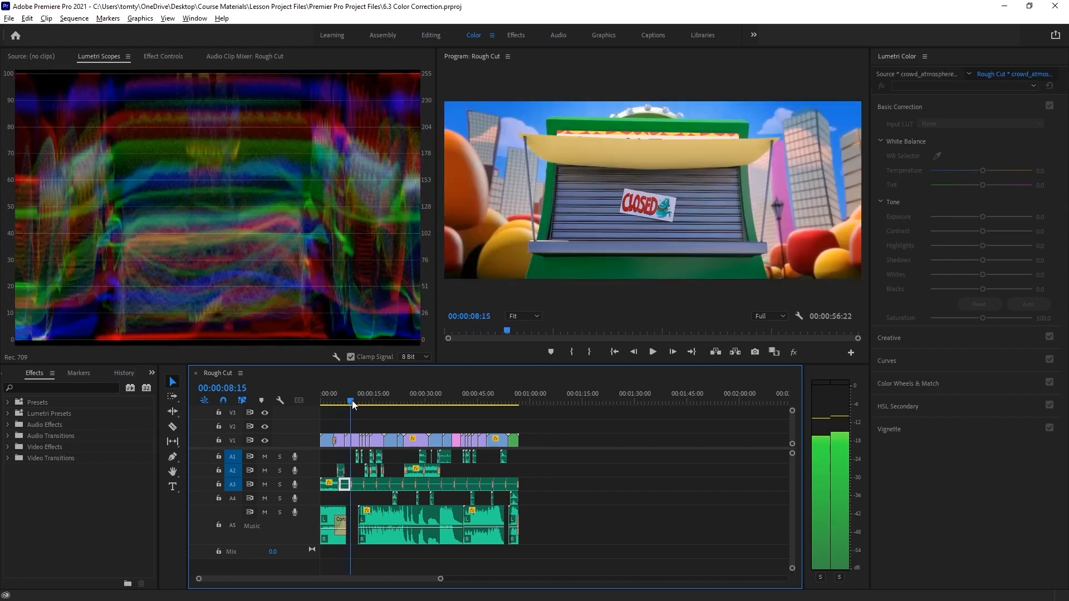
click(331, 401)
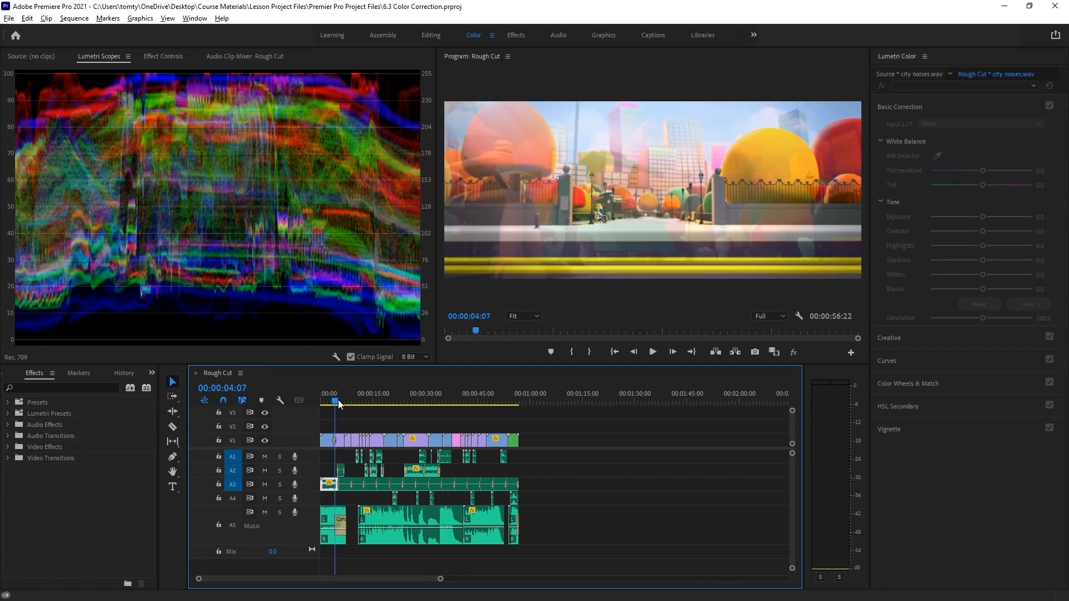
click(371, 401)
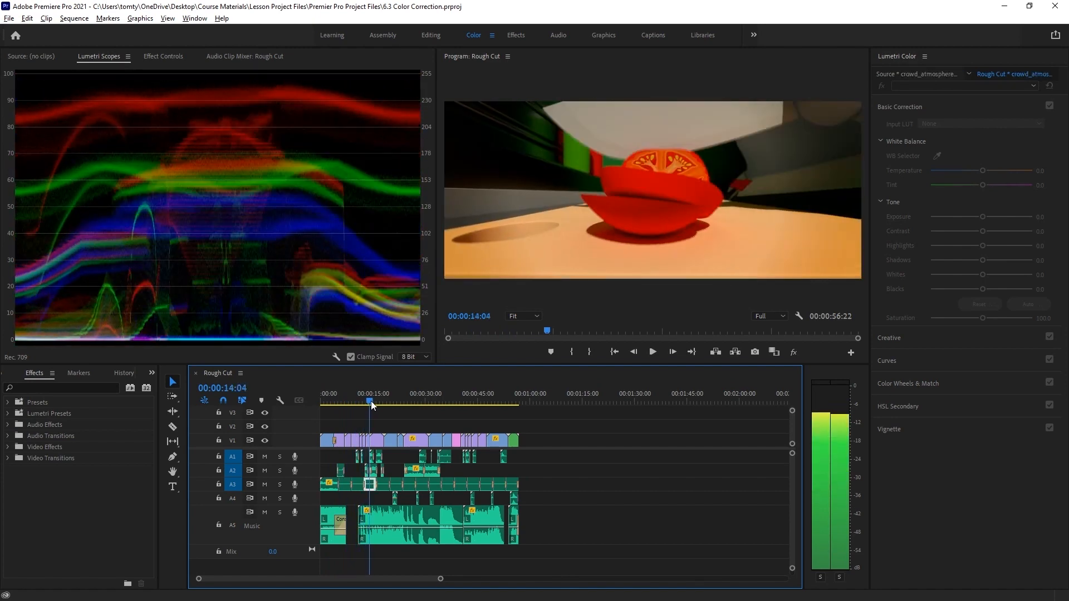
click(338, 394)
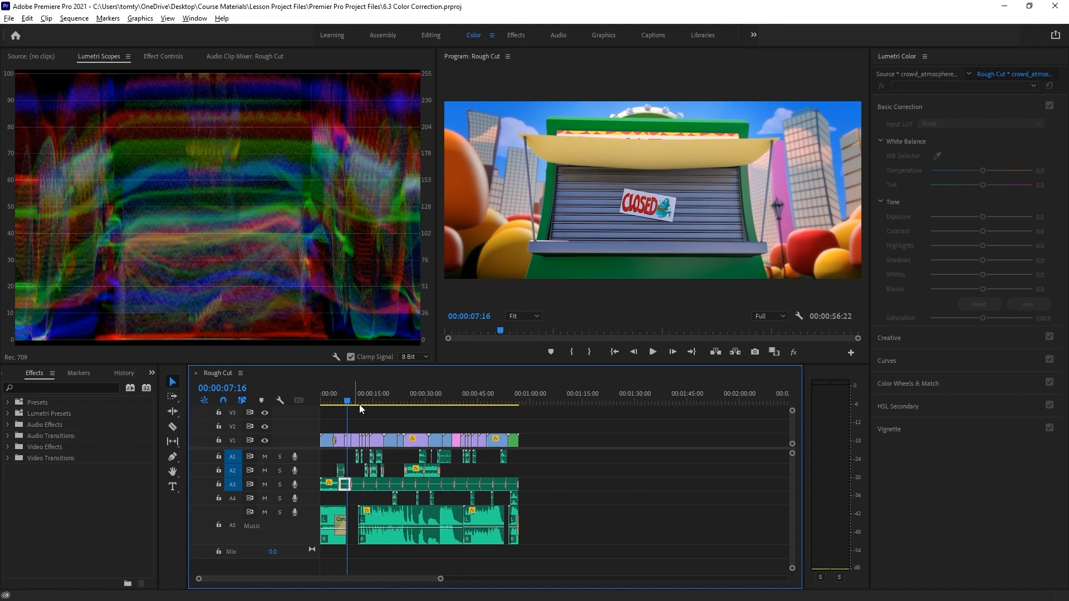
mouse_move(368, 88)
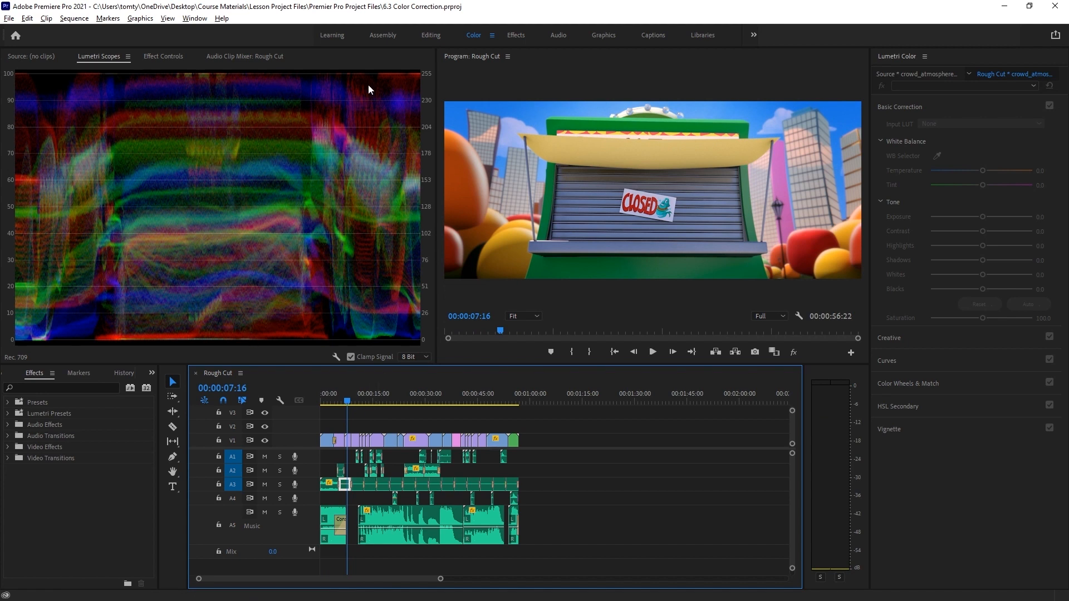
mouse_move(297, 343)
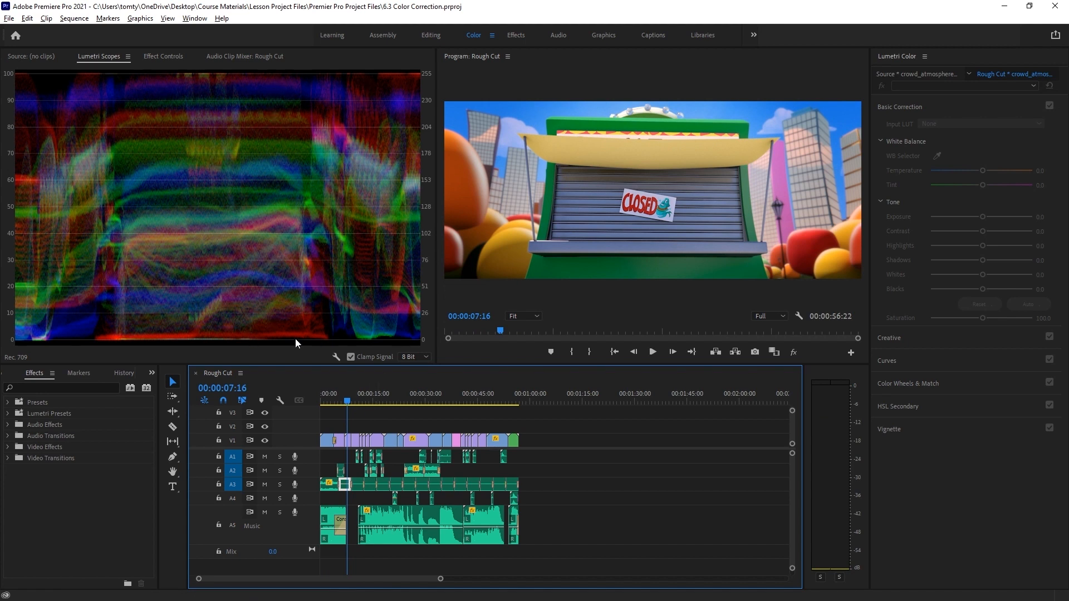
mouse_move(218, 341)
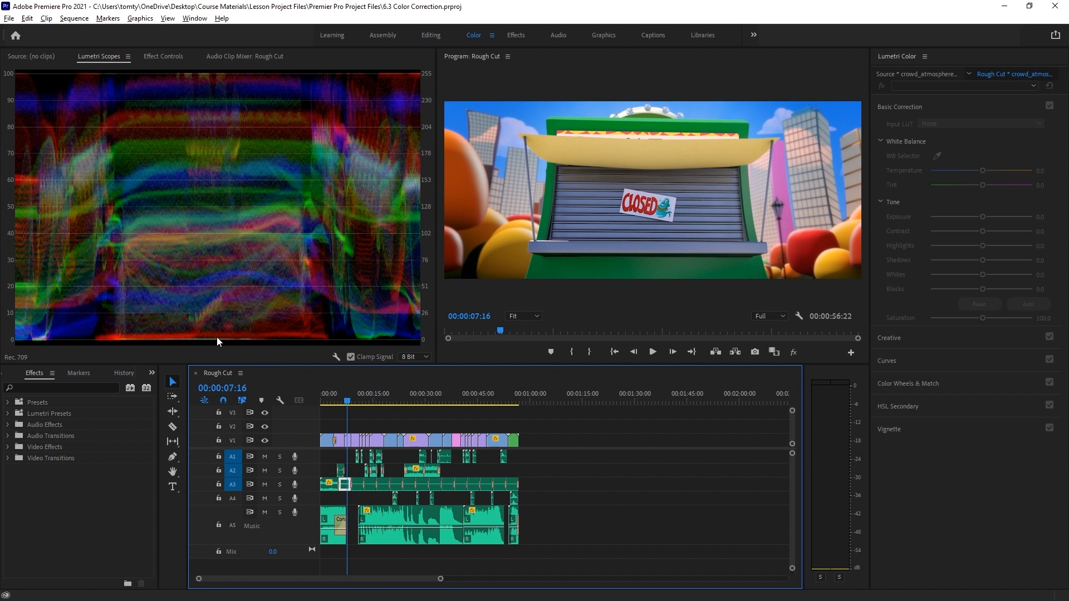
mouse_move(233, 340)
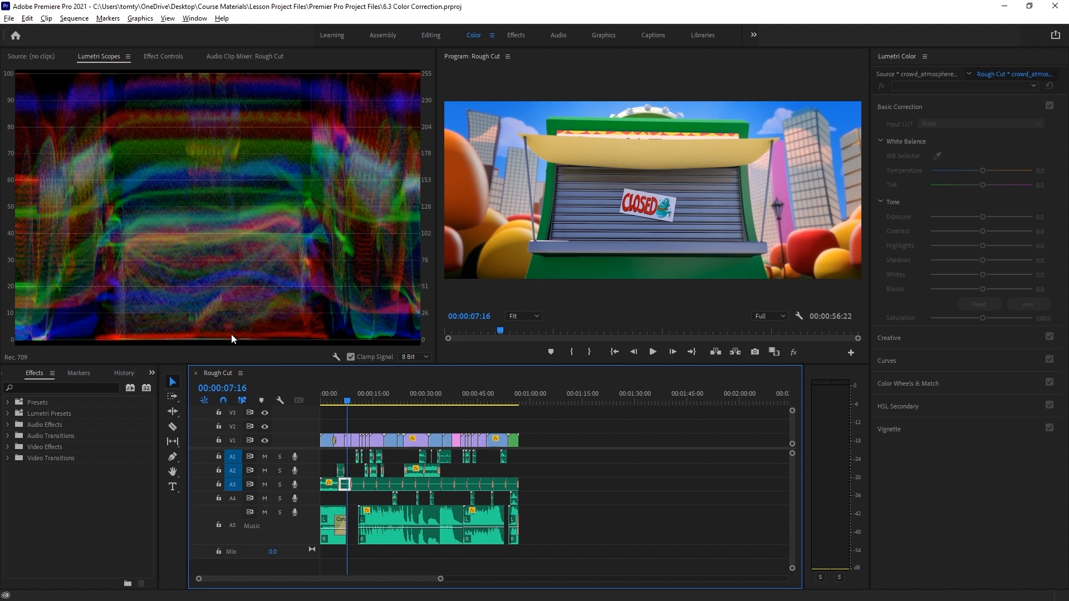
mouse_move(292, 147)
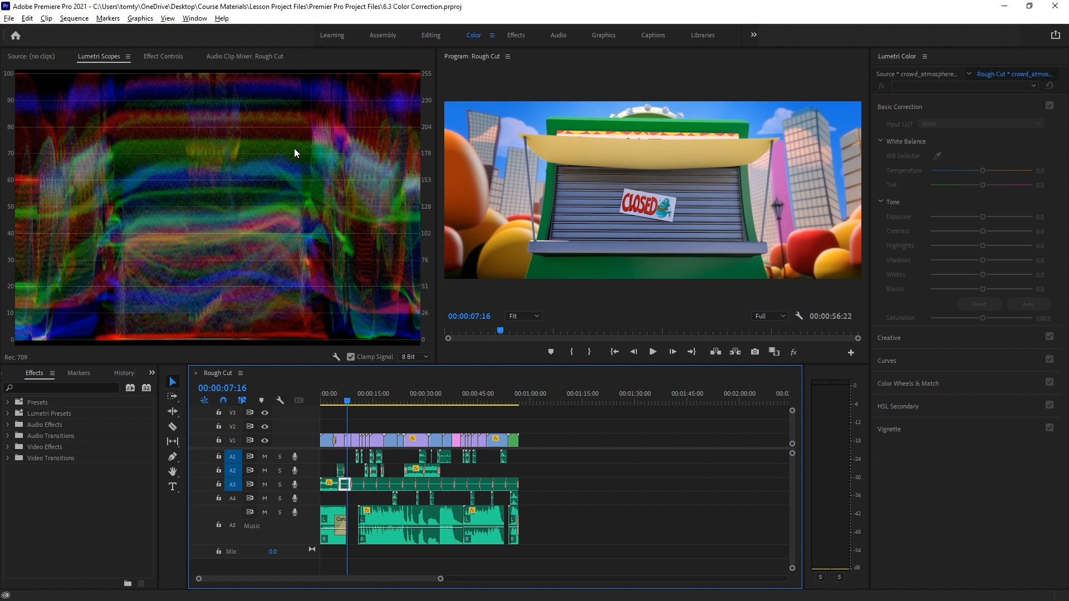
mouse_move(307, 94)
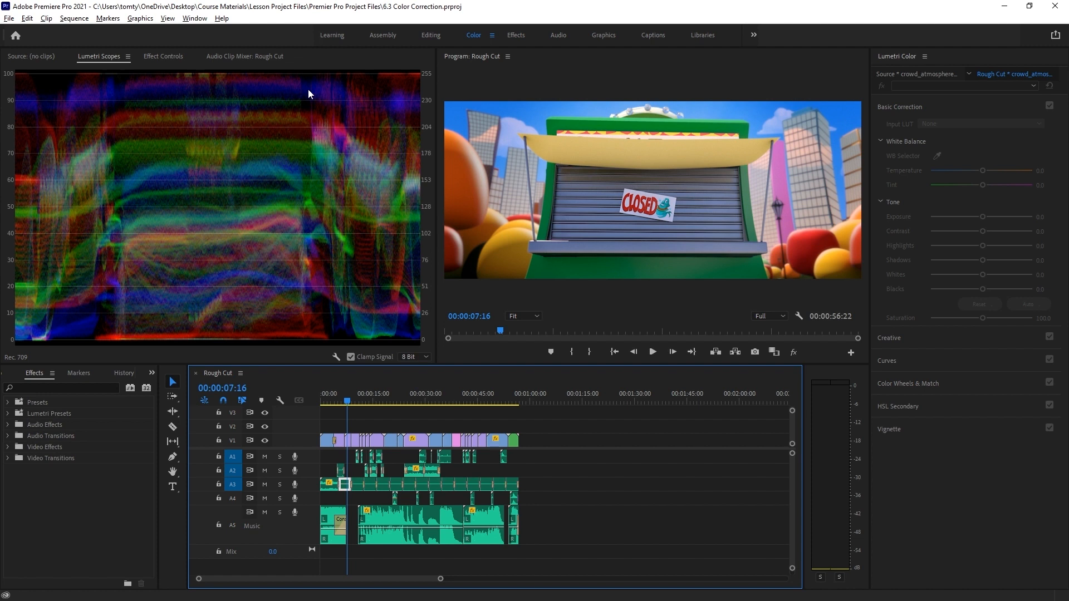
mouse_move(401, 240)
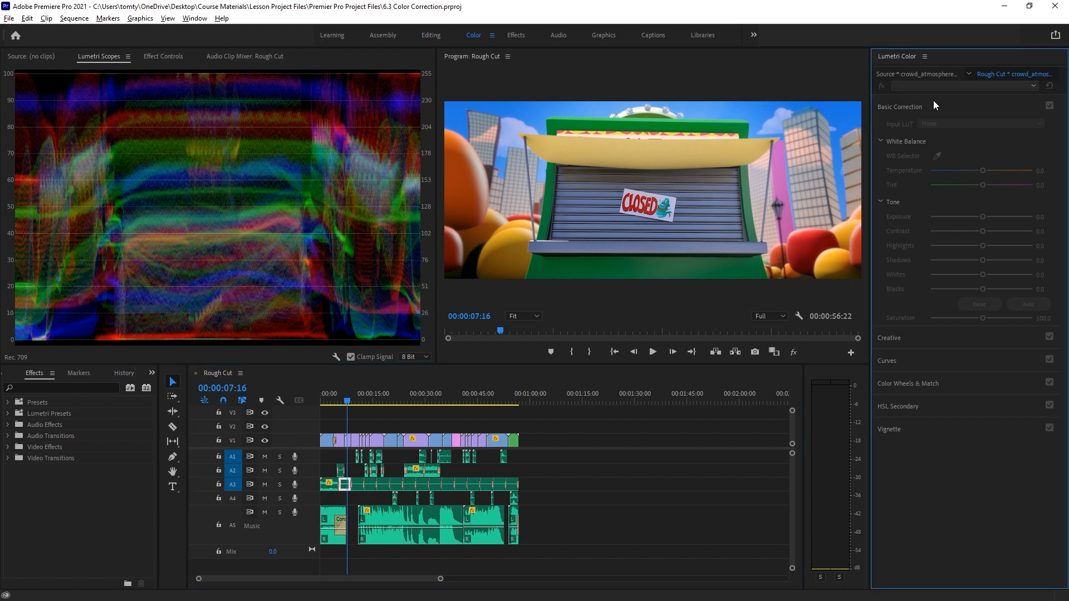
mouse_move(925, 237)
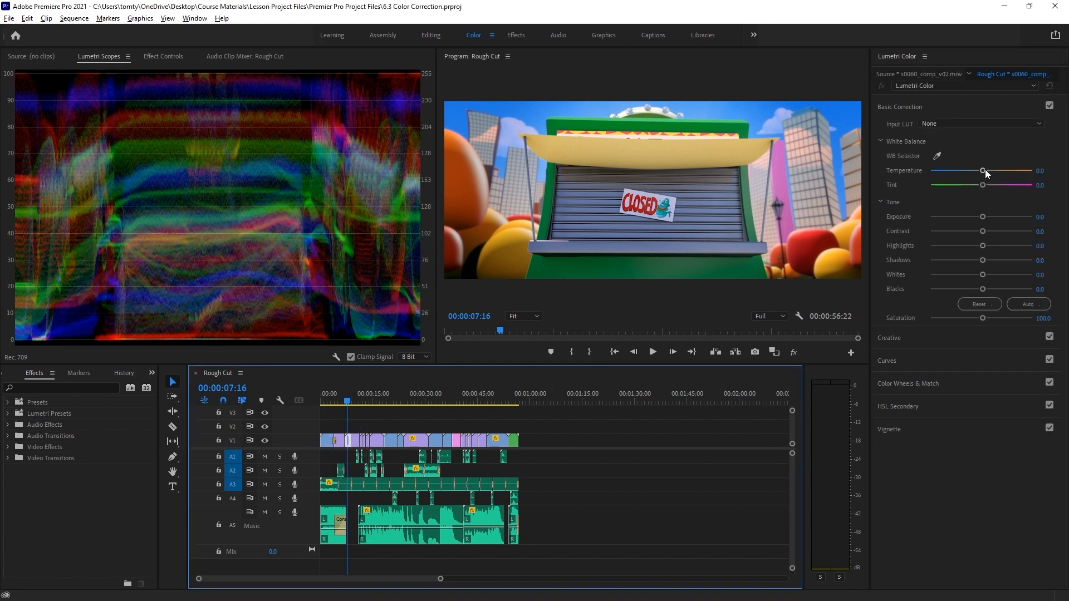
Try warmer and cooler Temperature on the closed-stand clip, then undo back to neutral.
drag(984, 170, 996, 171)
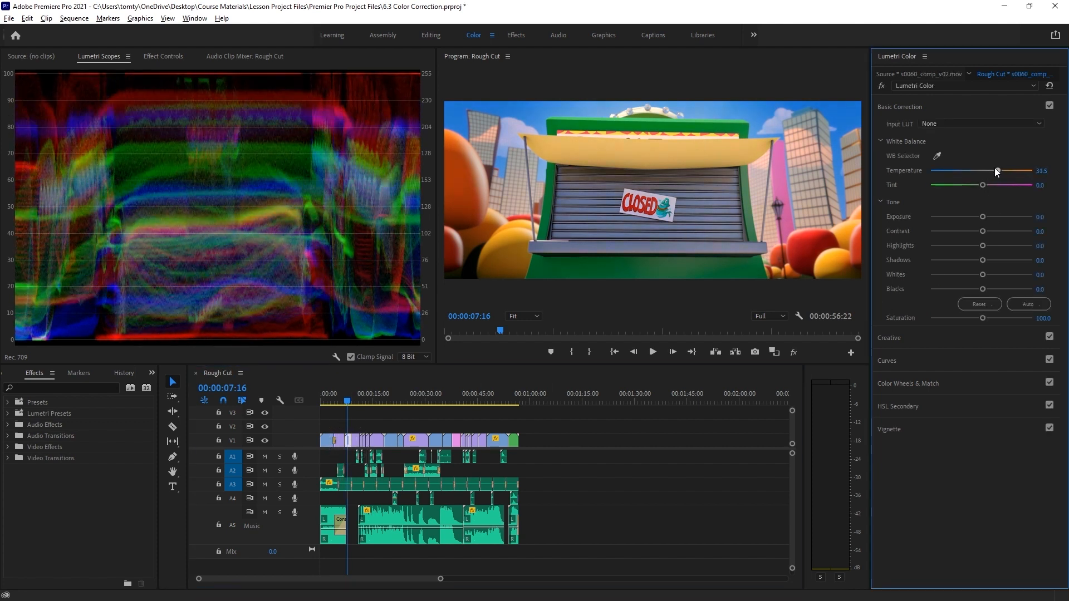
drag(995, 170, 967, 171)
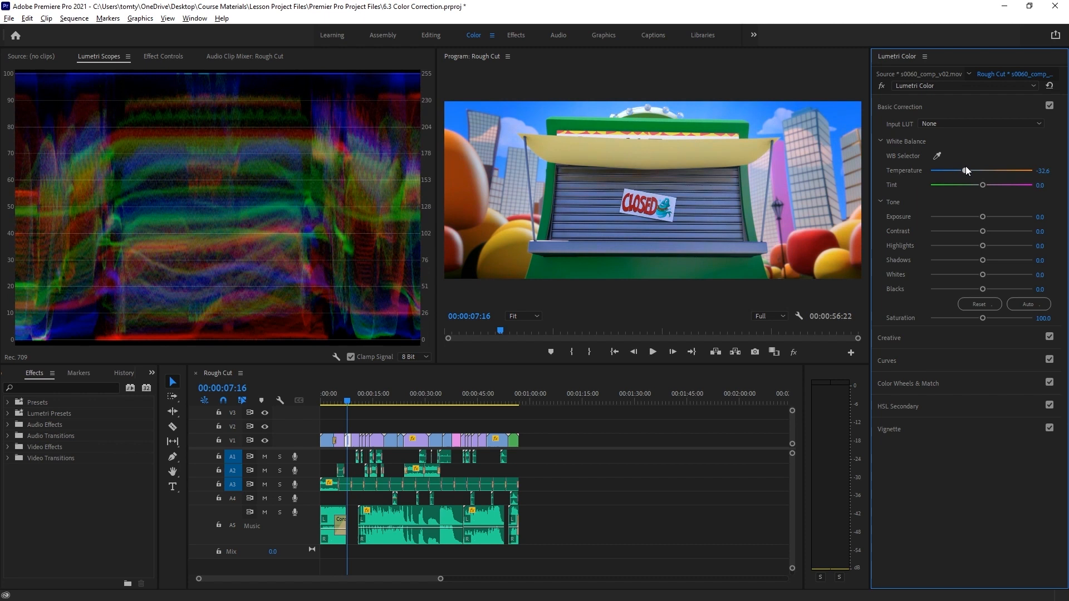
key(ctrl+z)
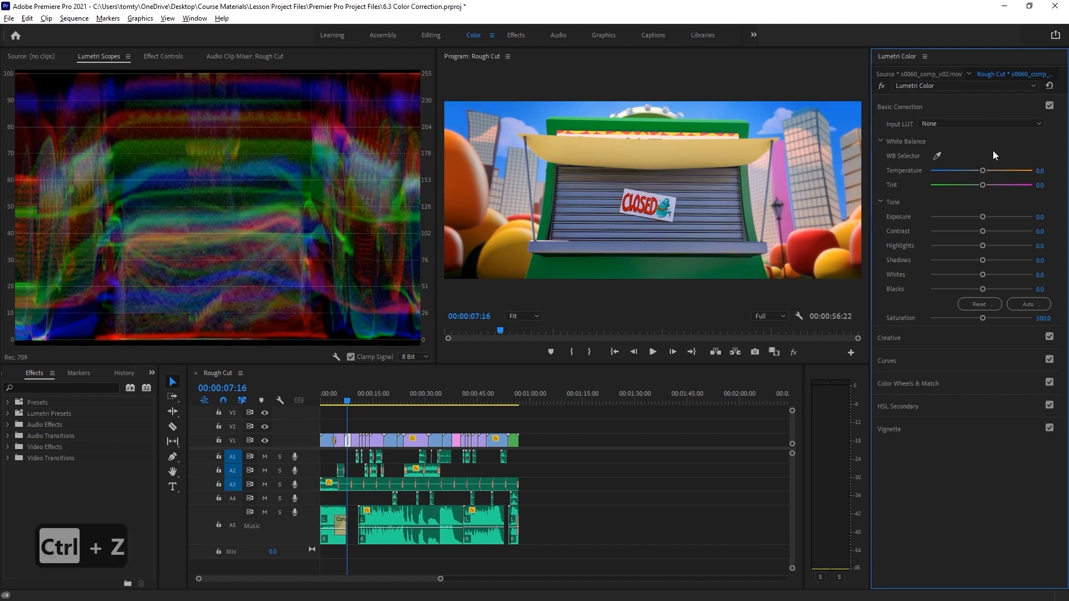
Search the Effects panel for 'lumetri' and collapse then re-expand Basic Correction.
text(lumetri co)
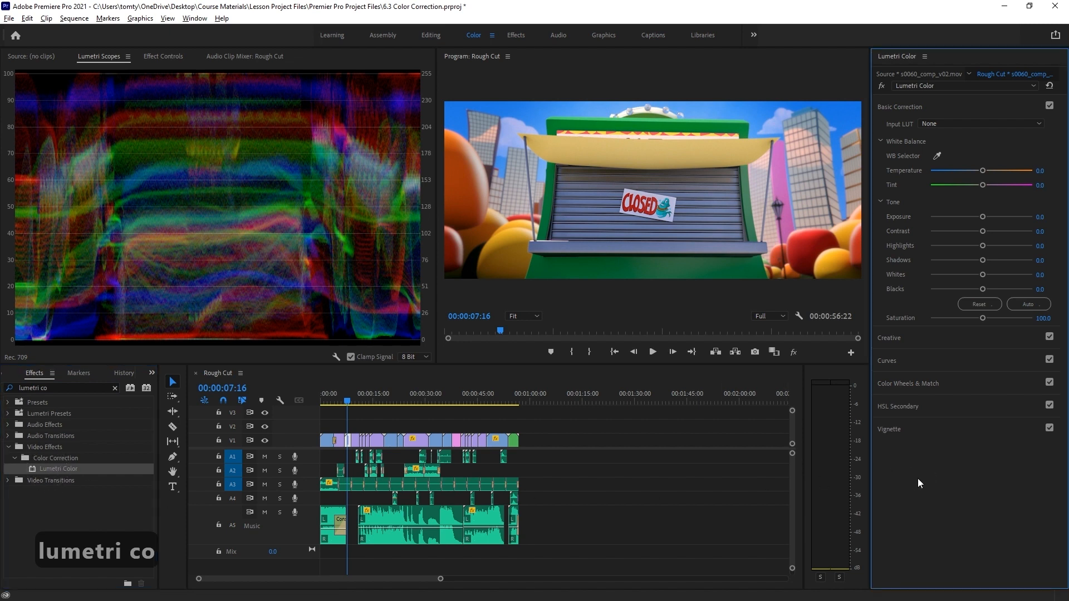
mouse_move(996, 168)
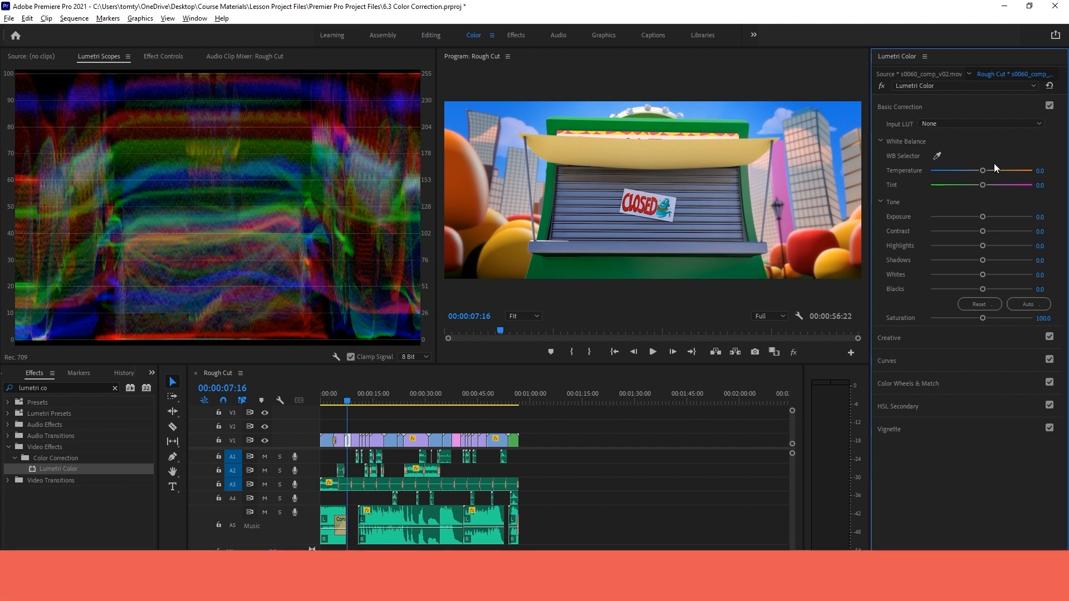
click(900, 106)
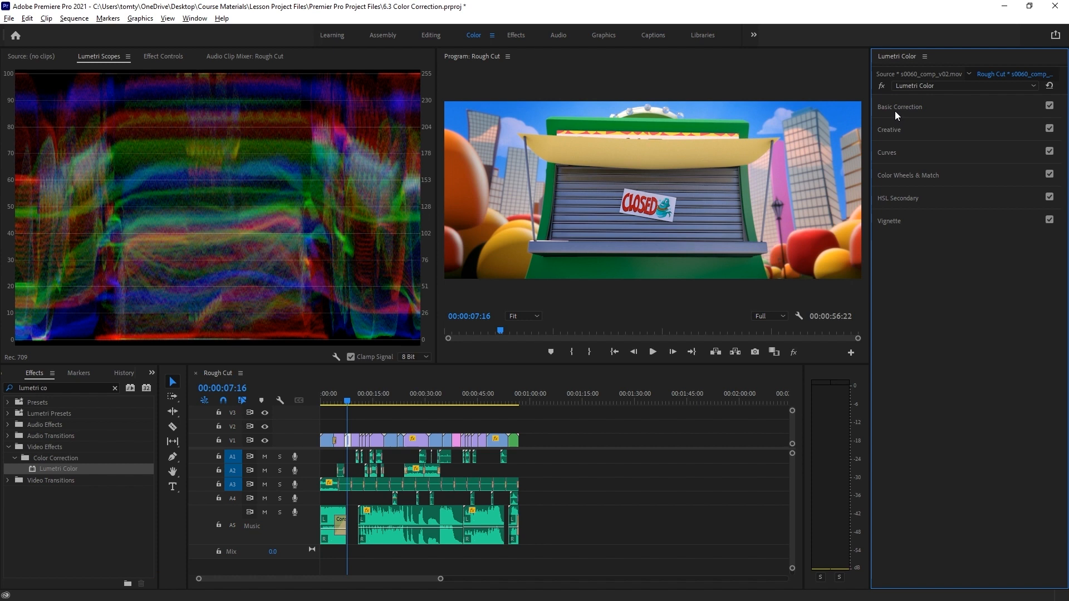
click(899, 106)
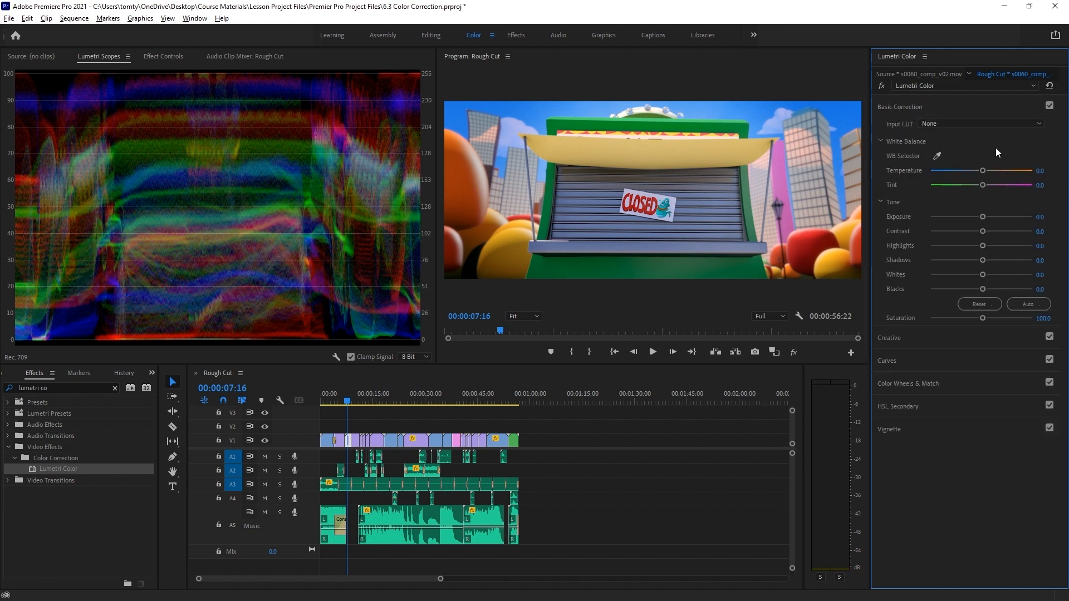
mouse_move(995, 152)
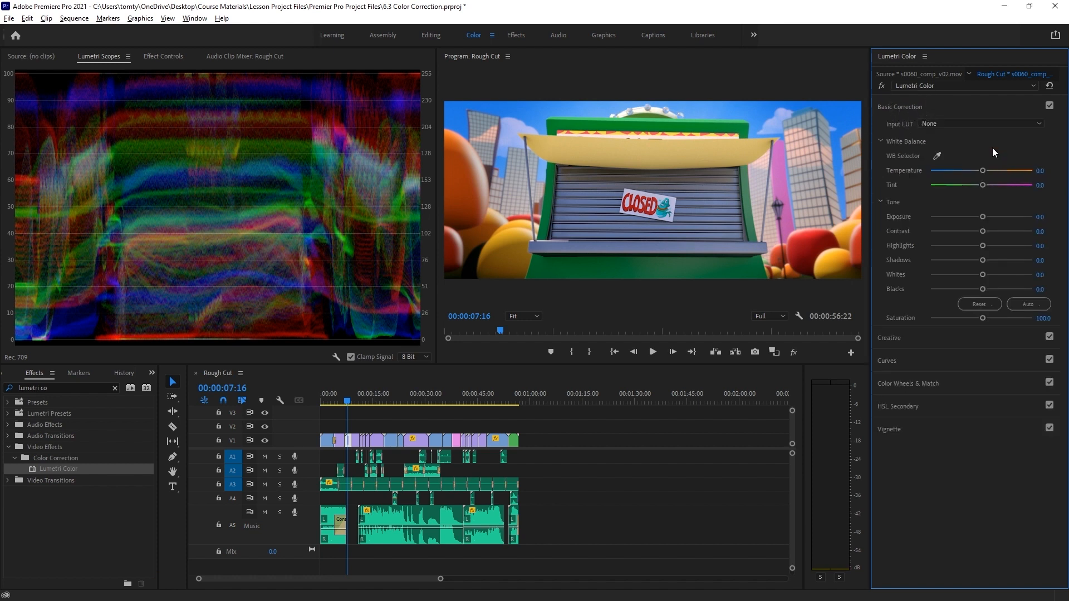
Preview ALEXA and AMIRA LogC2Rec709 input LUTs, then set Input LUT back to None.
click(978, 124)
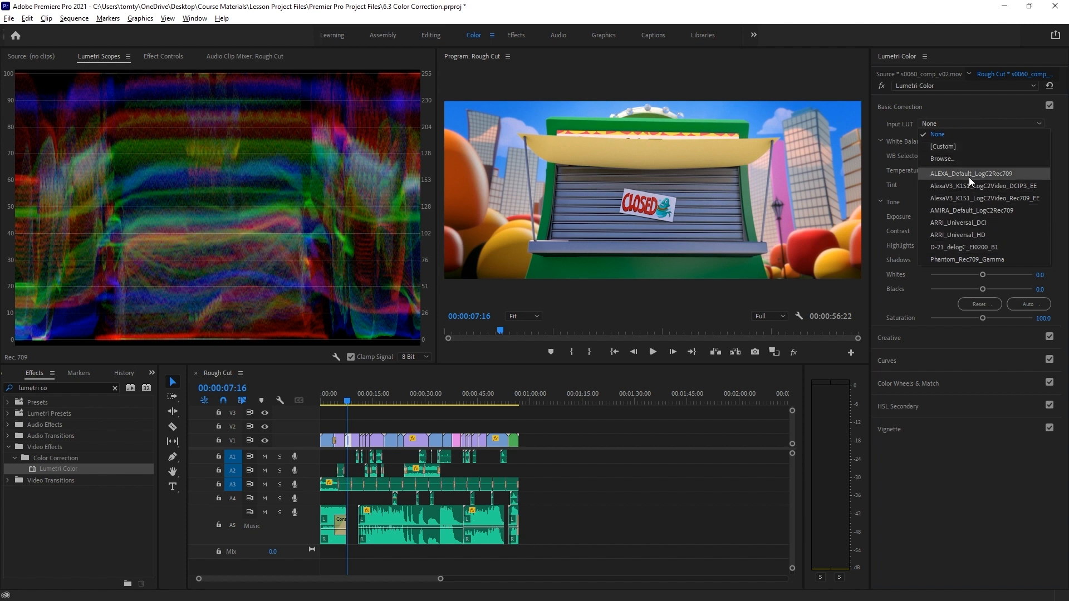
click(975, 173)
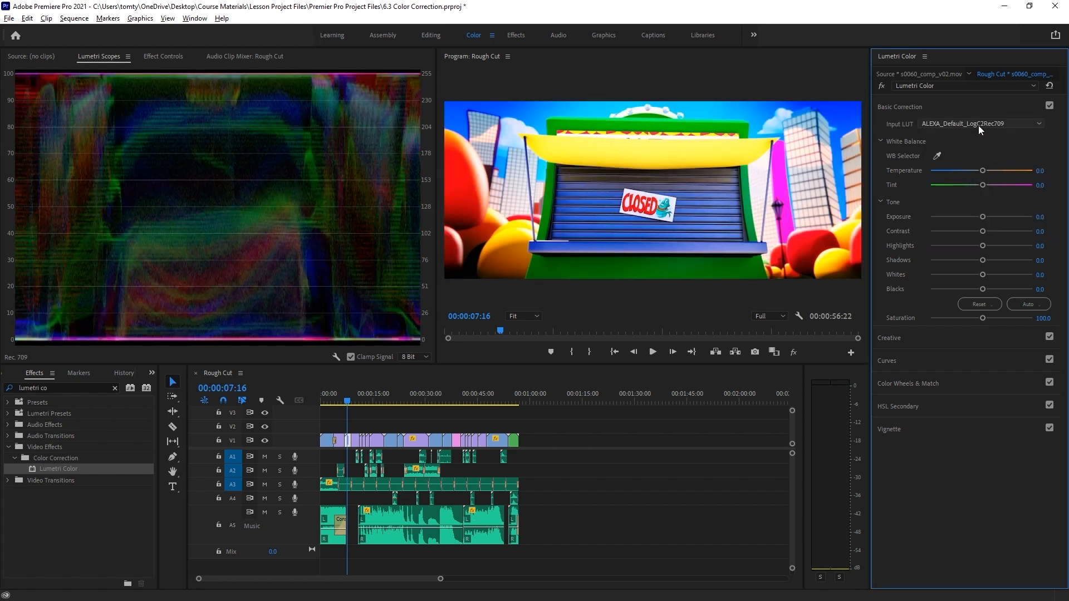
click(981, 124)
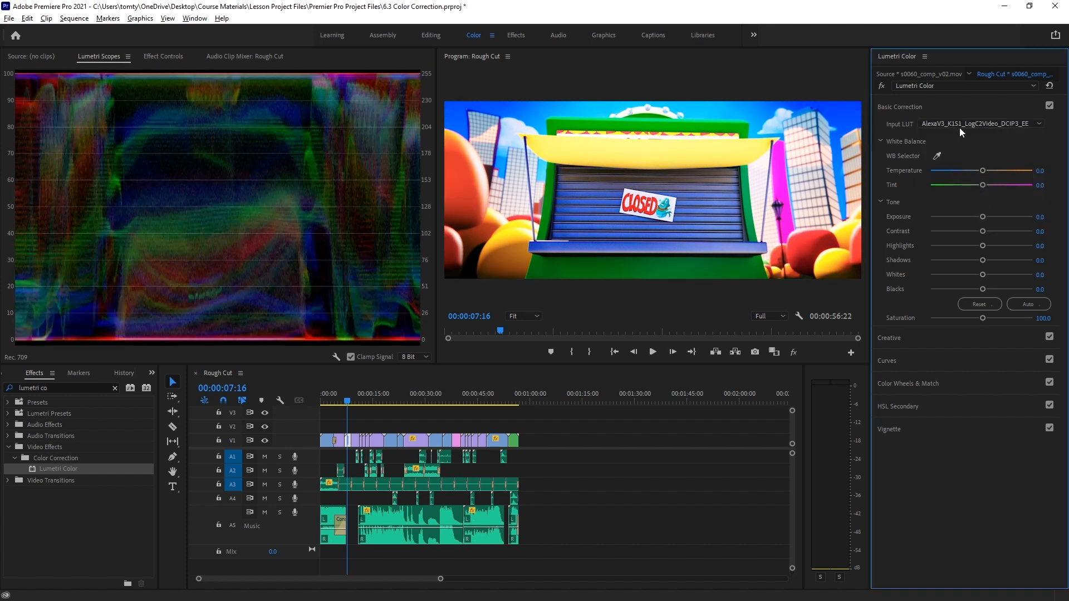
click(978, 124)
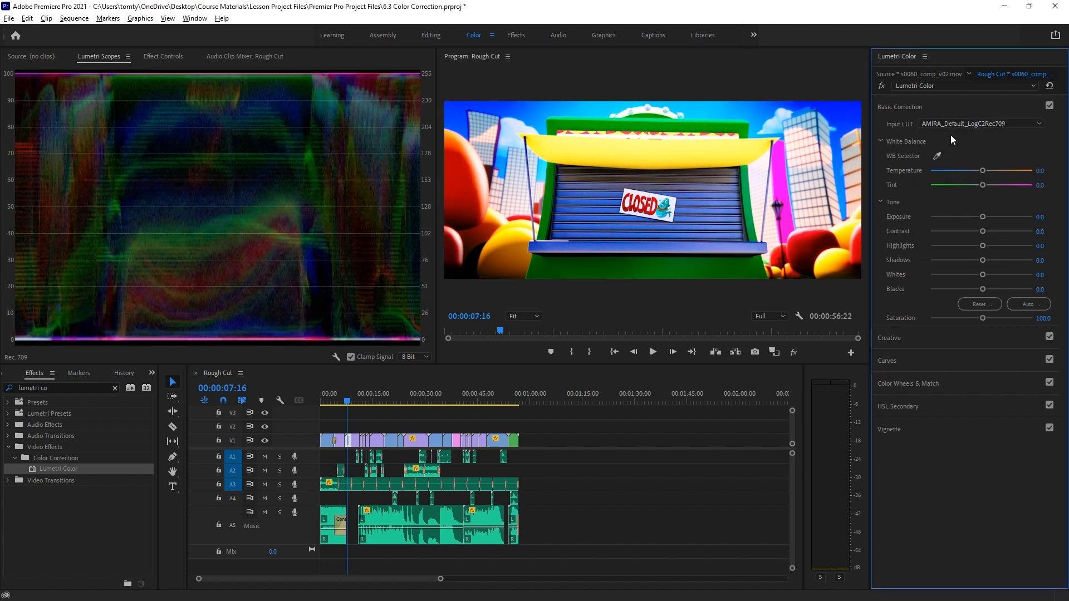
click(980, 123)
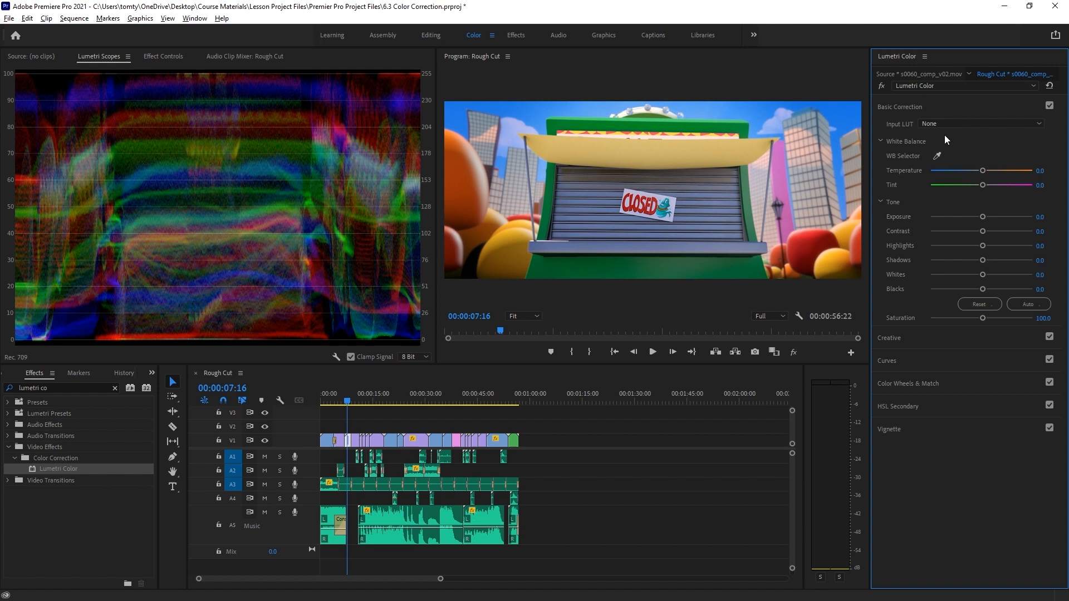
mouse_move(1002, 158)
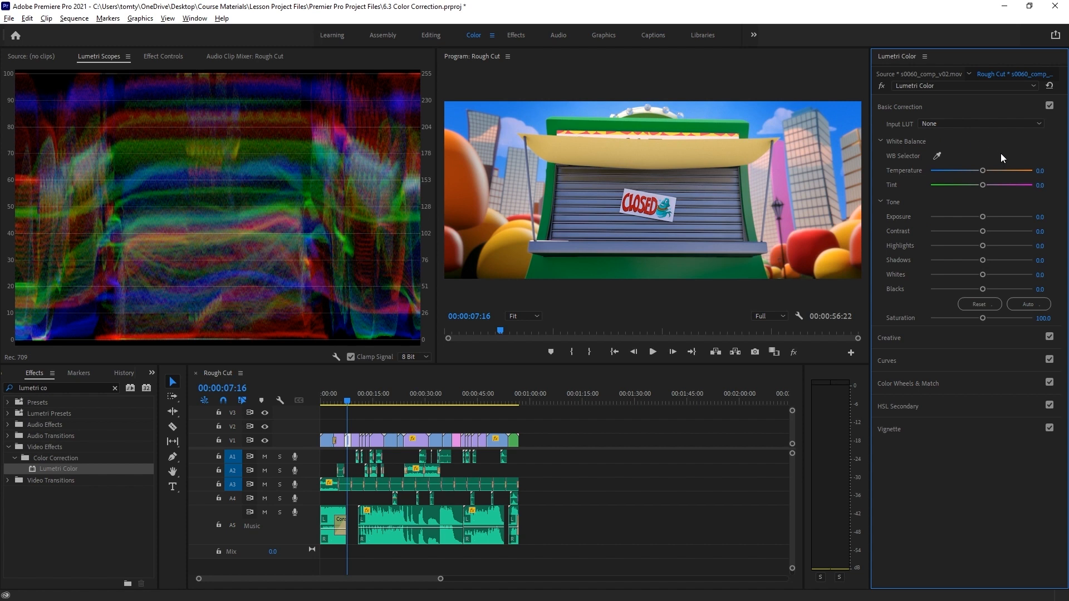
mouse_move(939, 163)
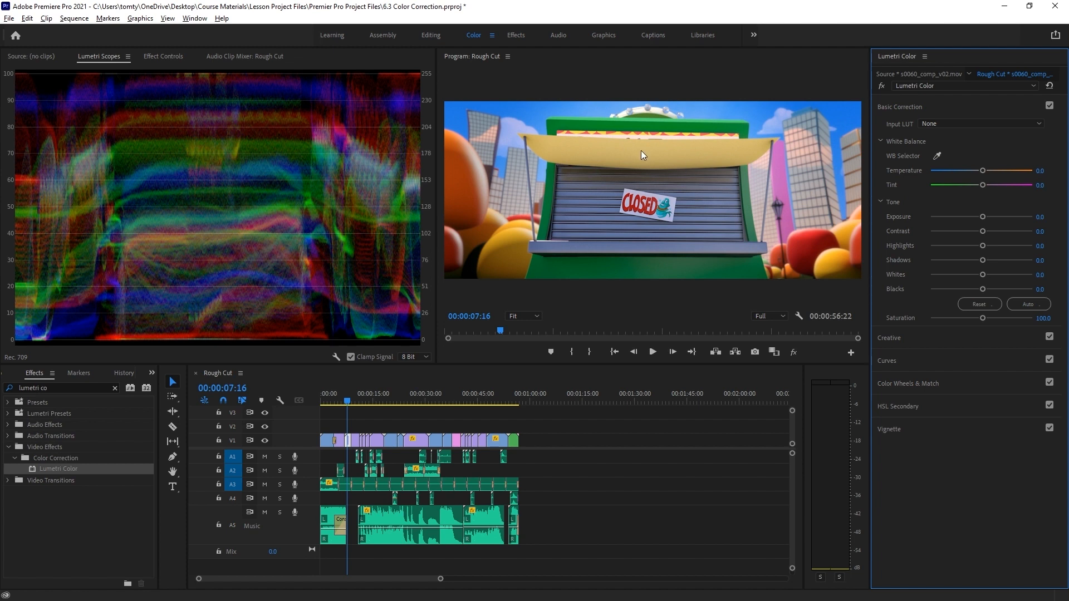
mouse_move(802, 243)
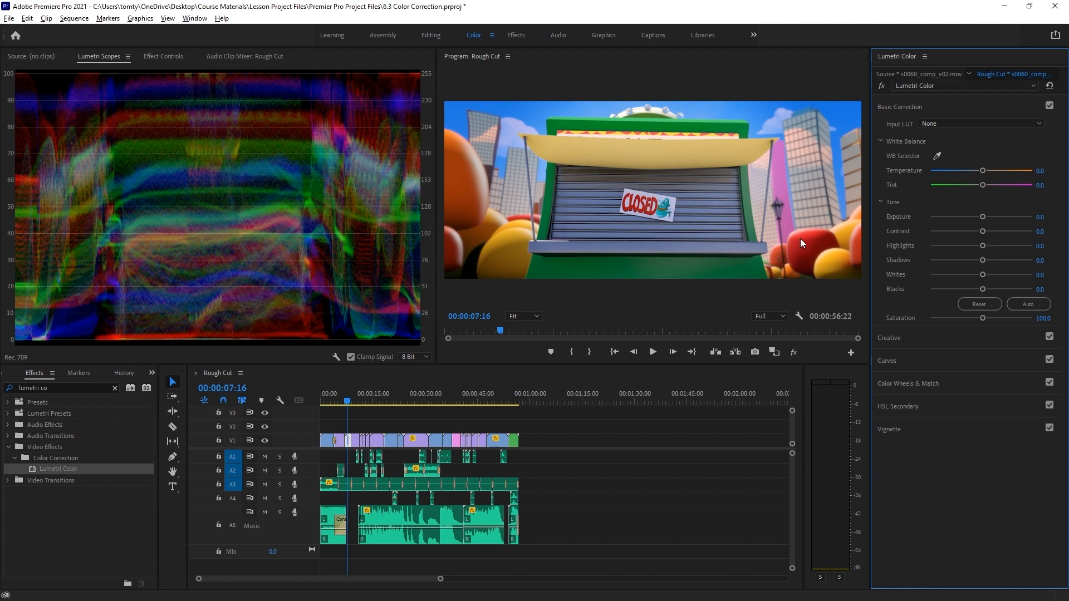
mouse_move(980, 170)
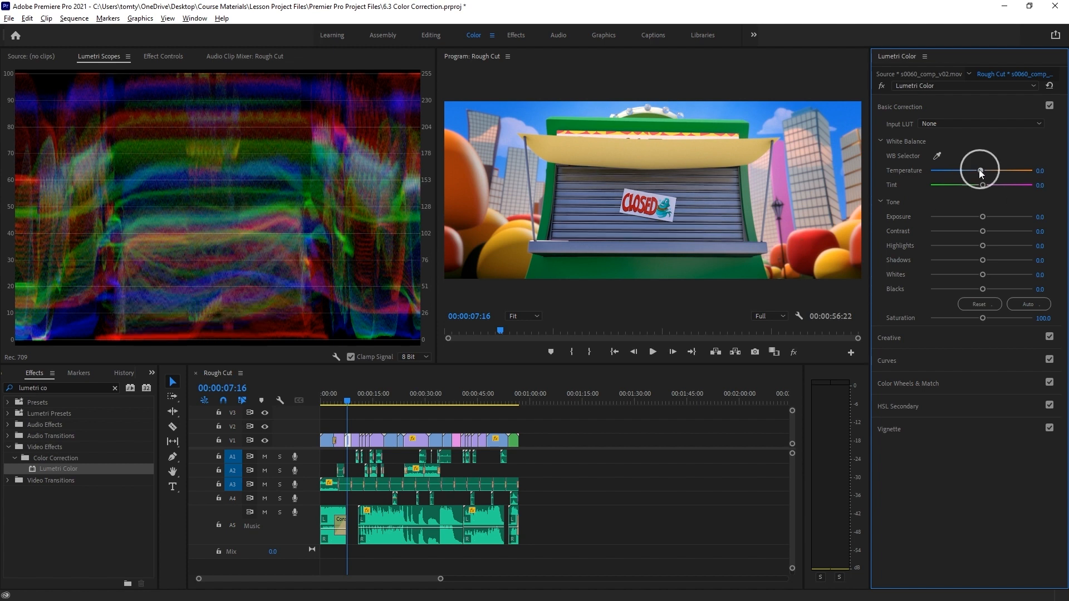
Nudge Temperature cooler and back, then push Tint toward green and back toward neutral.
drag(982, 171, 979, 170)
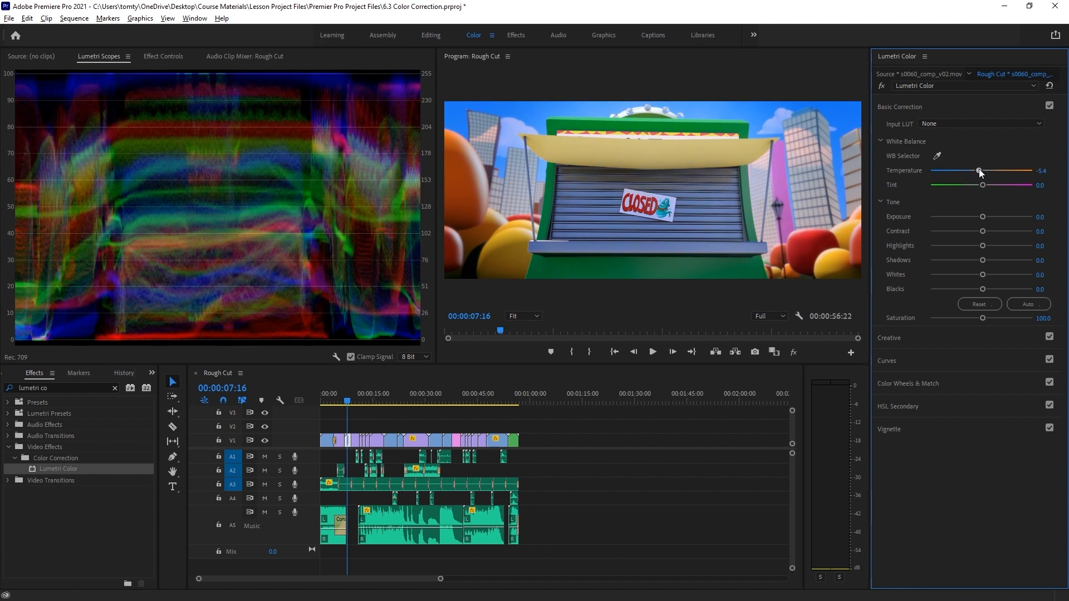
drag(979, 170, 983, 171)
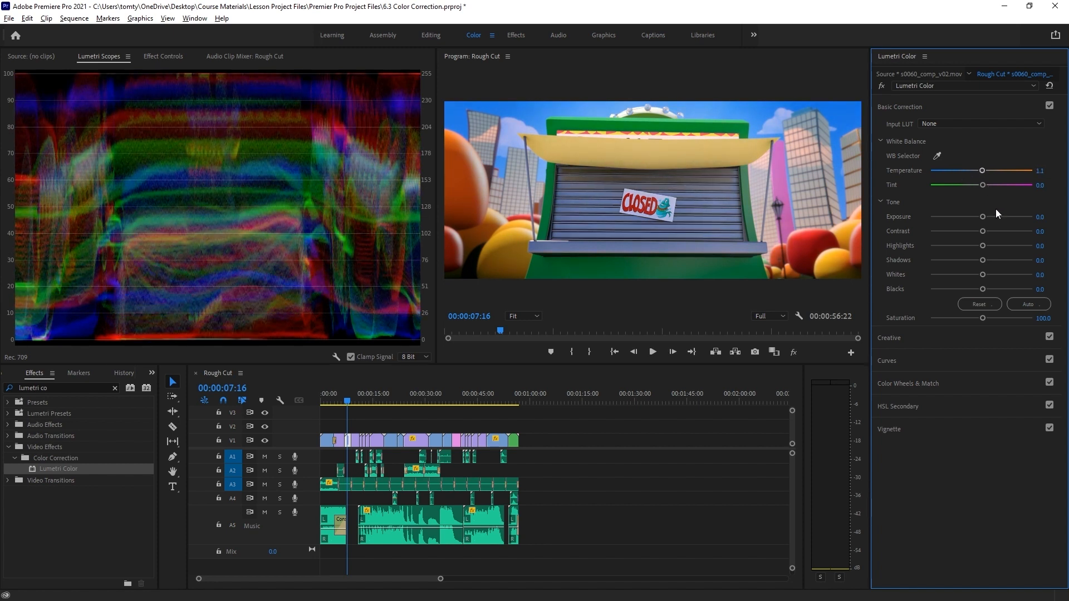
drag(982, 185, 956, 185)
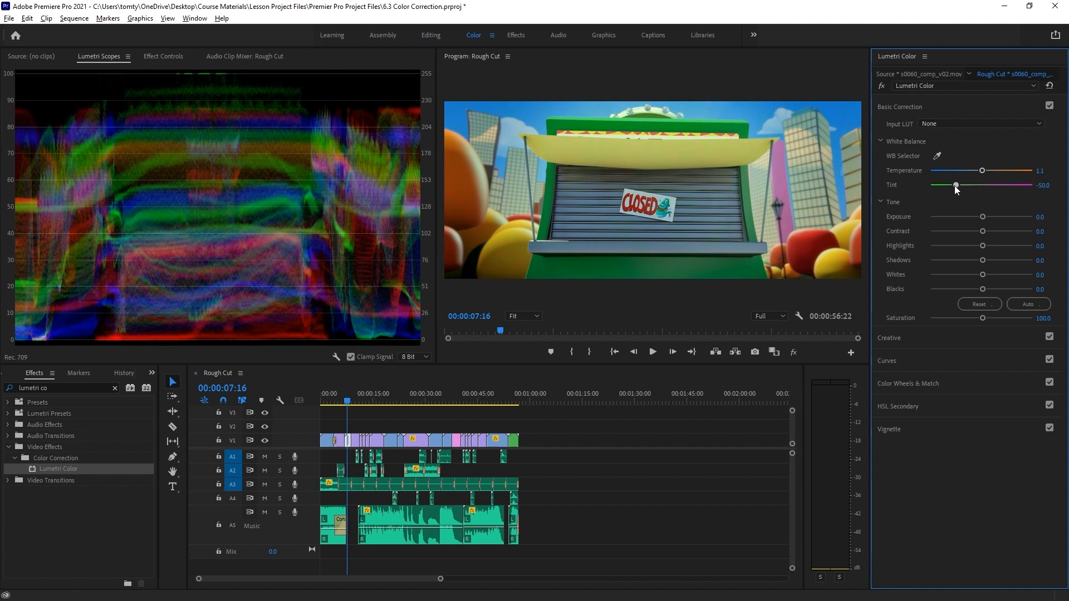
drag(956, 185, 947, 185)
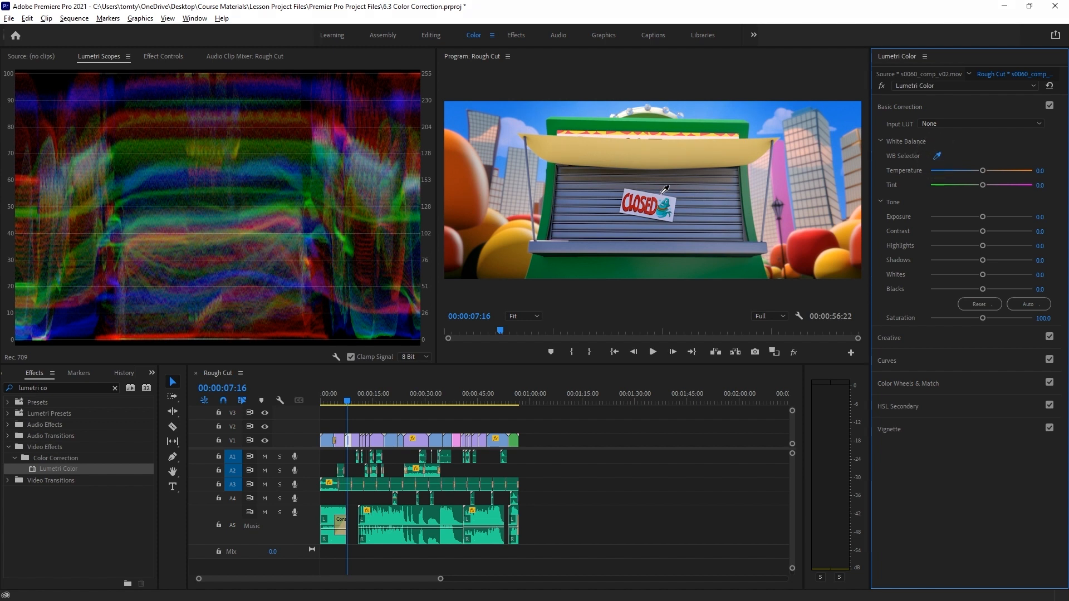
Sample the white CLOSED sign with the WB Selector, then drag the Tint slider.
click(657, 198)
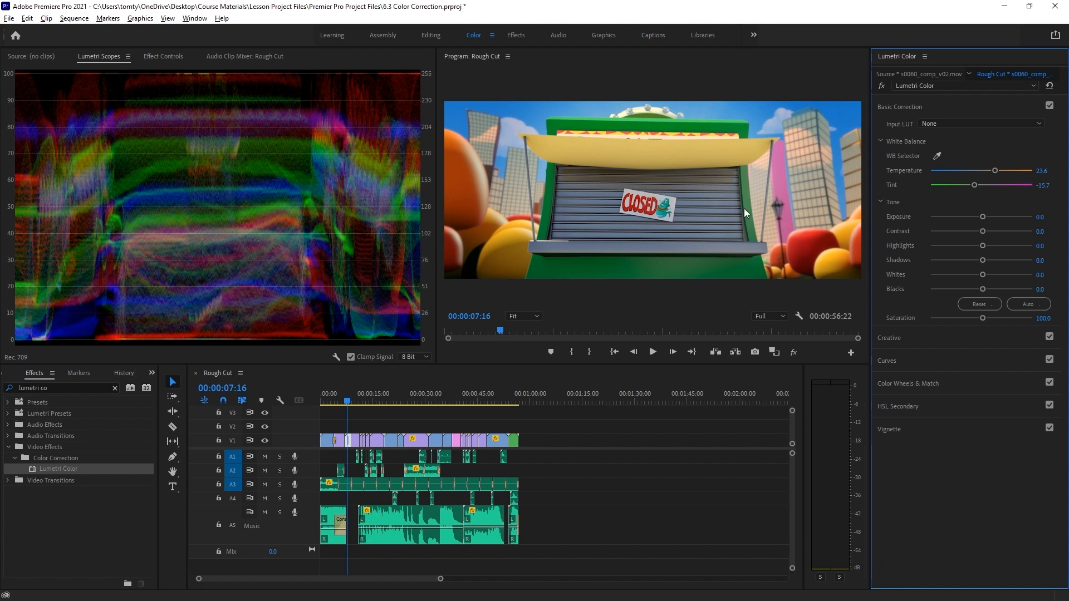
mouse_move(1009, 242)
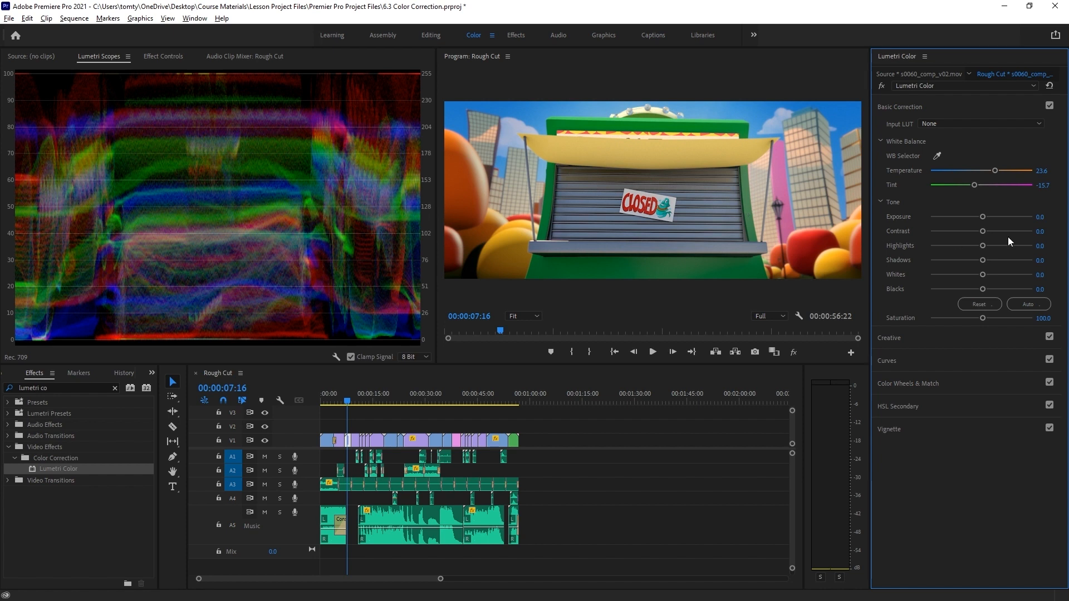
drag(974, 185, 1003, 185)
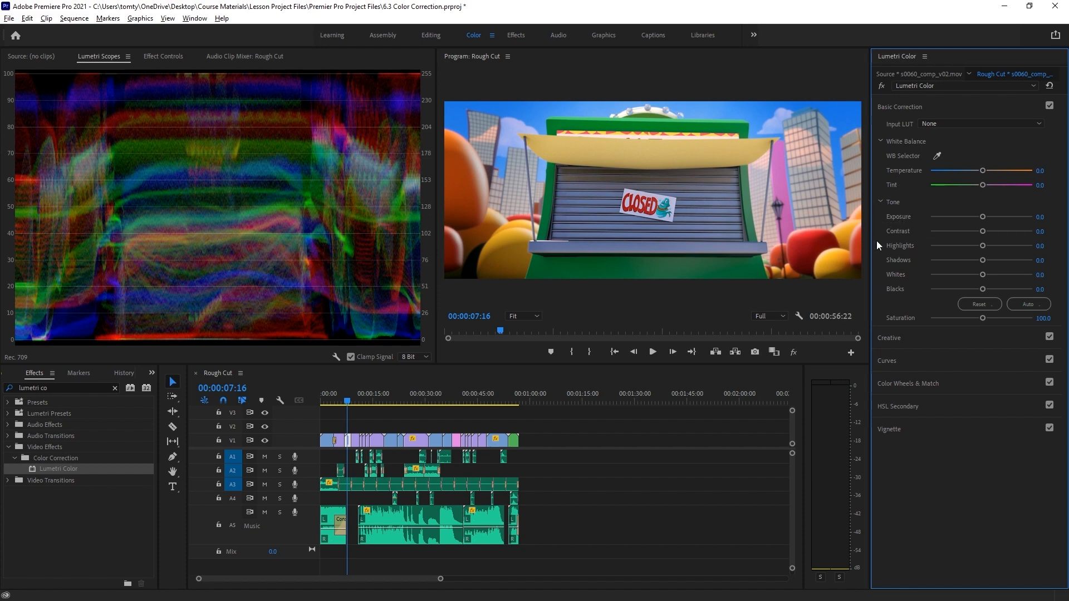
drag(982, 217, 1015, 216)
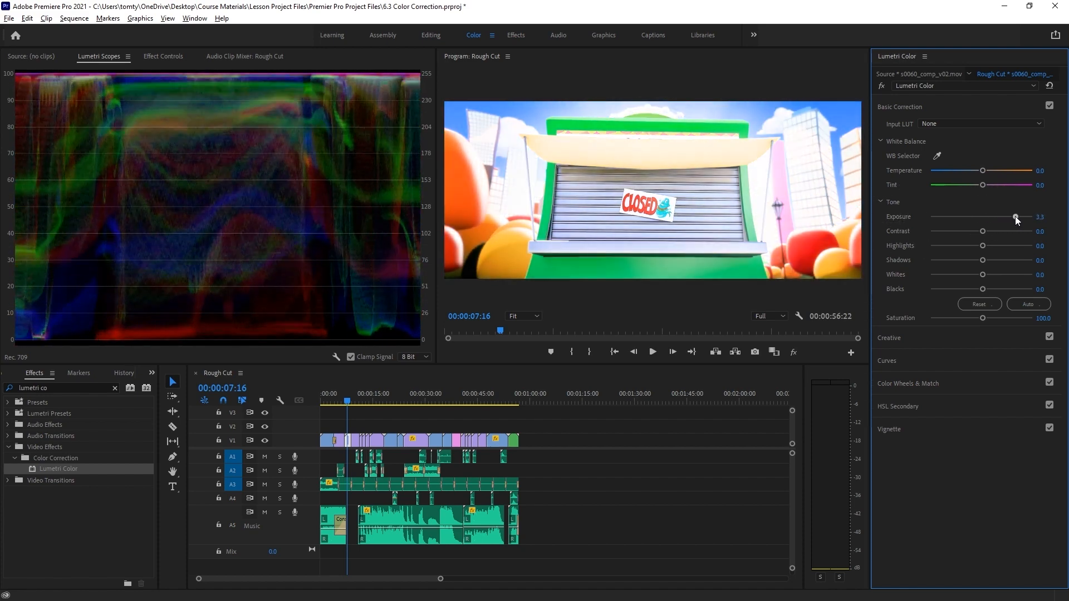
drag(1015, 217, 987, 216)
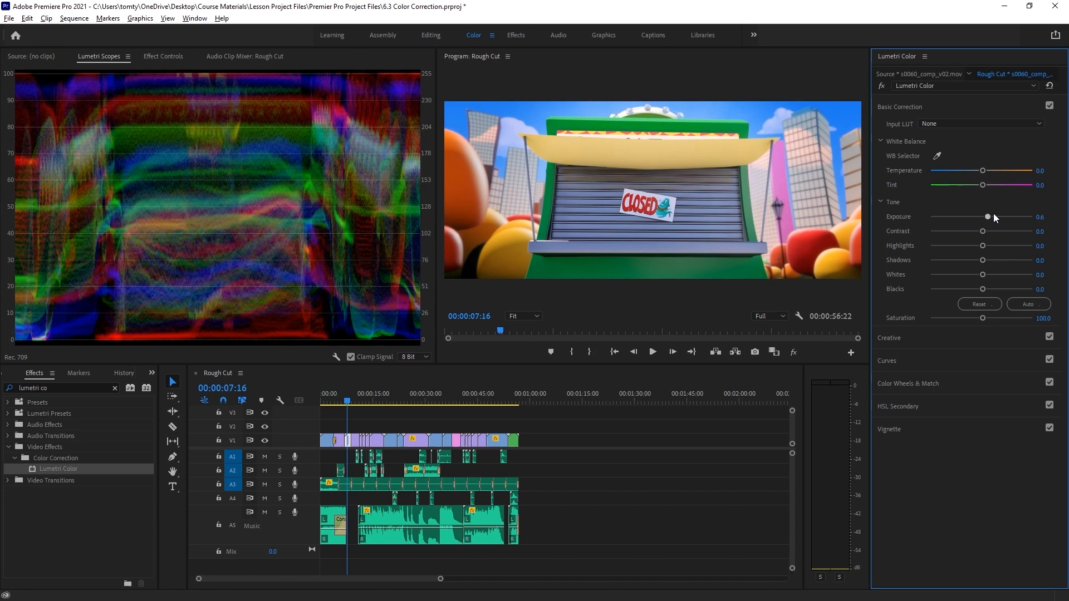
drag(987, 216, 1003, 217)
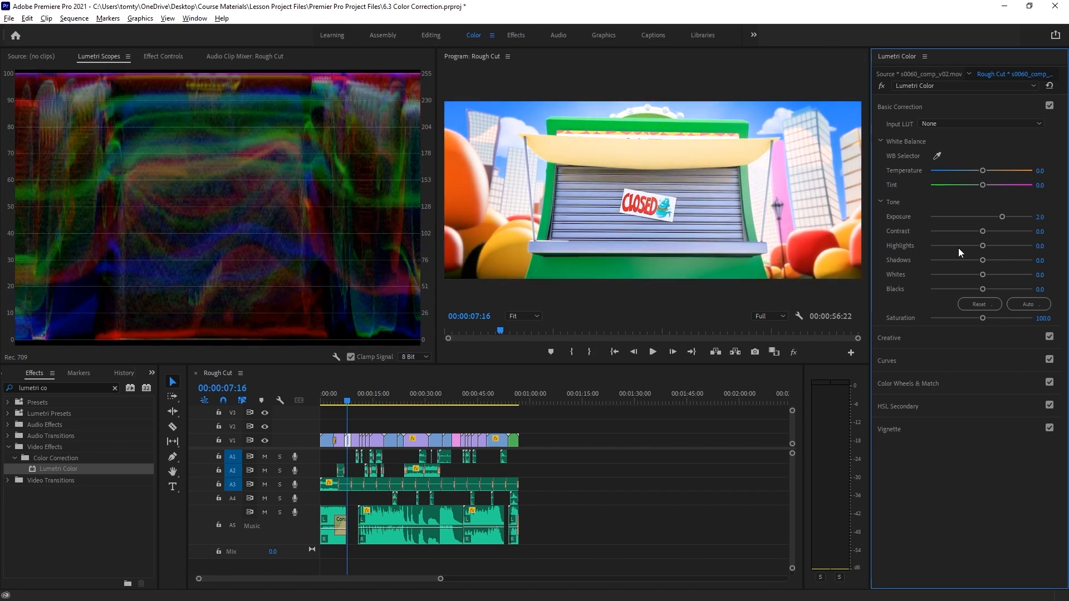
drag(1003, 216, 992, 218)
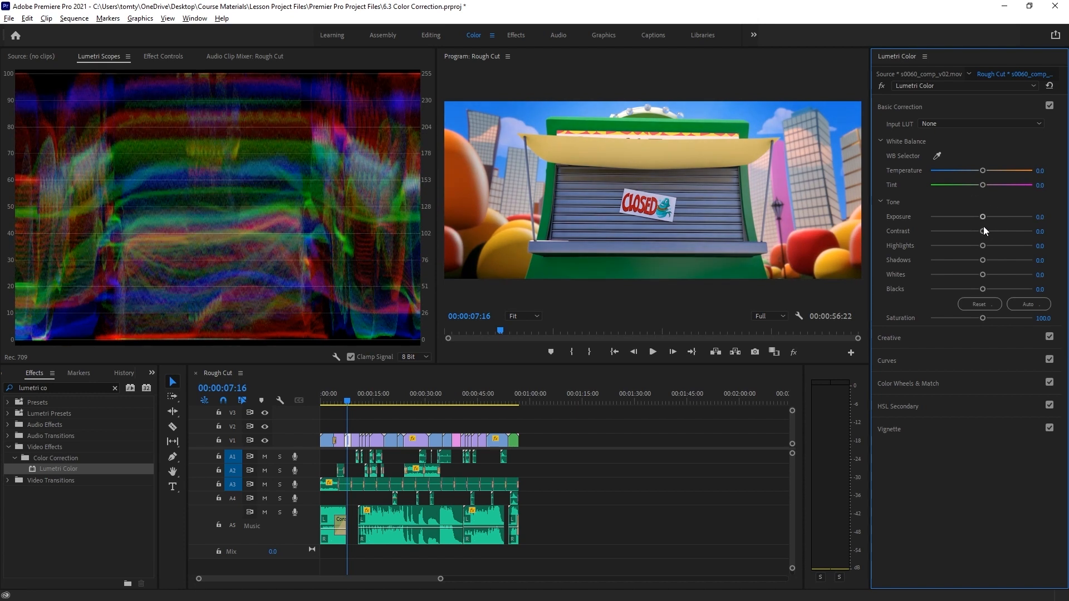
drag(984, 231, 997, 231)
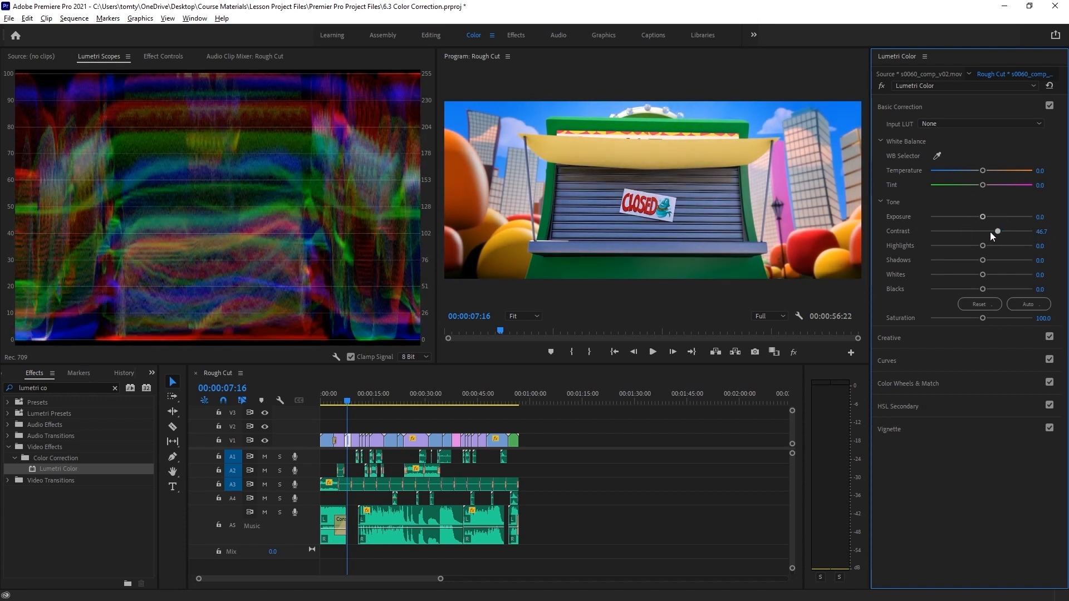
drag(997, 231, 1032, 231)
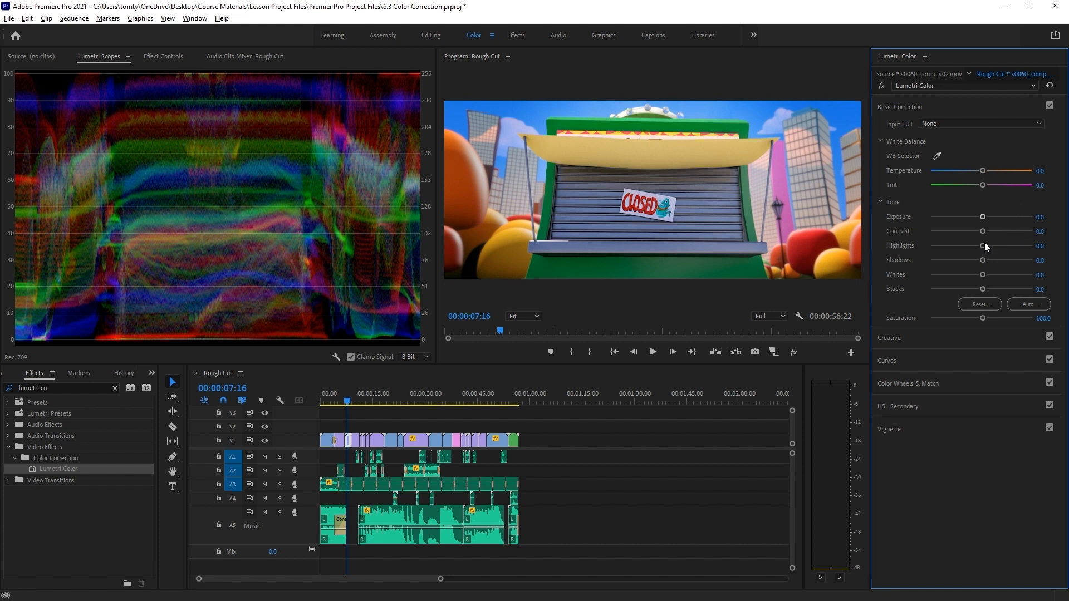
Push Highlights and Shadows to their extremes, then settle them at 2.2 and 1.1.
drag(984, 245, 929, 245)
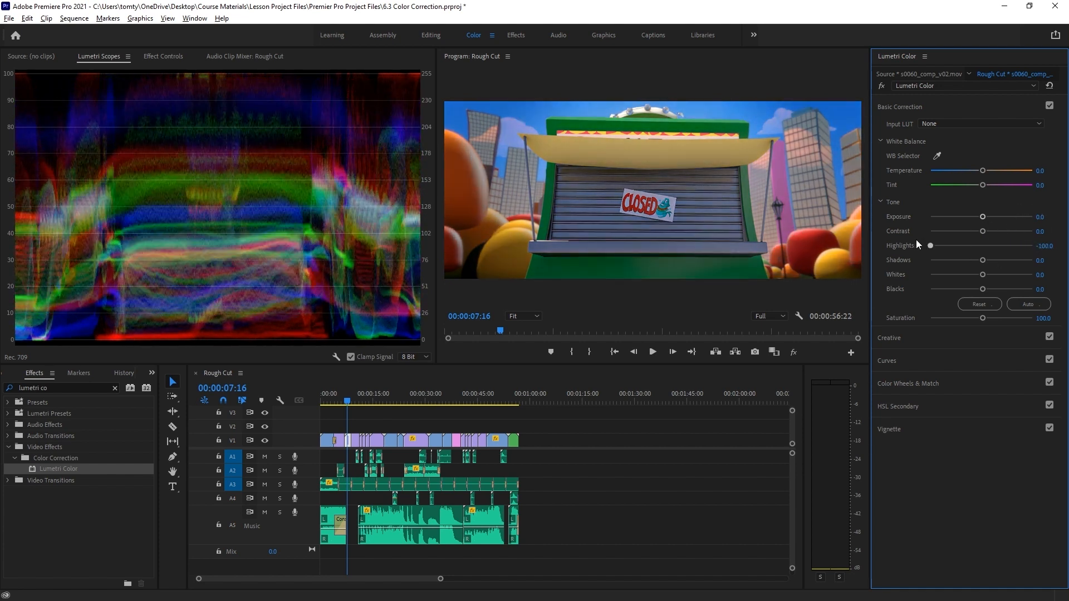
drag(929, 246, 983, 246)
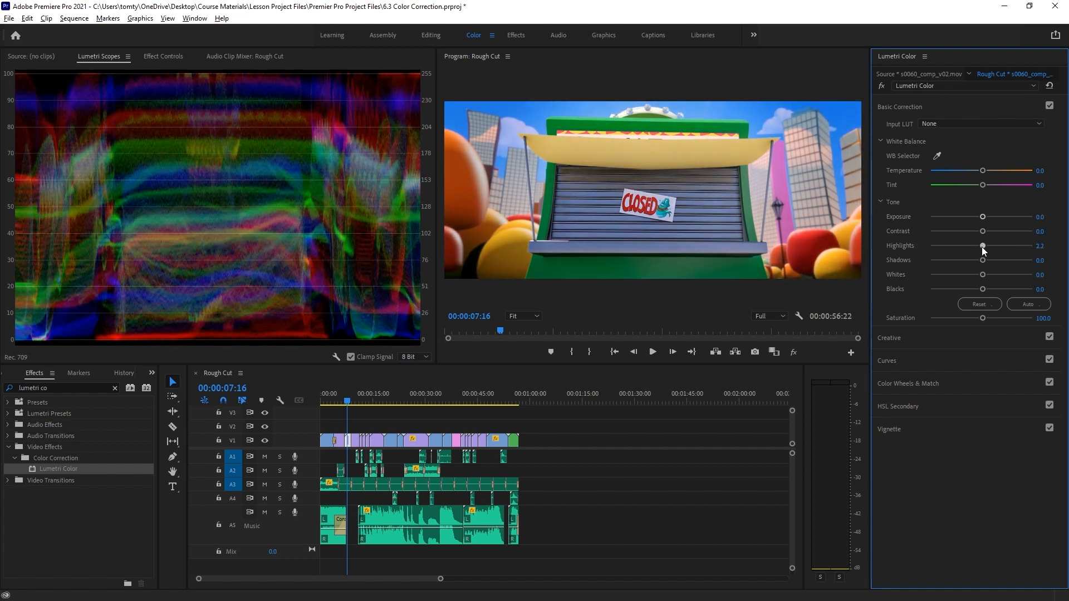
drag(983, 260, 1032, 260)
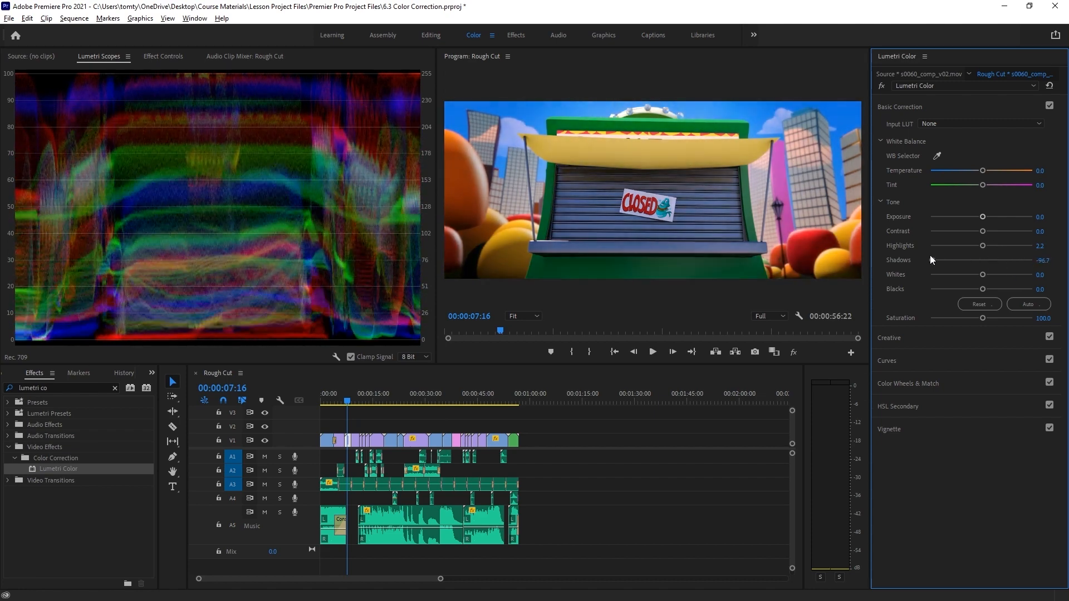
drag(914, 260, 983, 260)
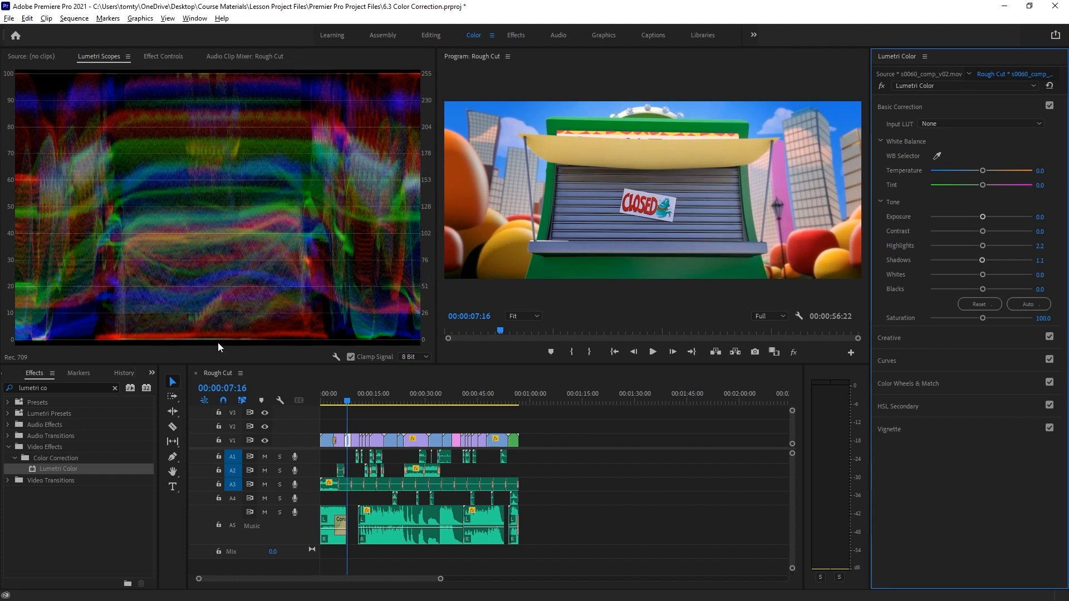
mouse_move(915, 292)
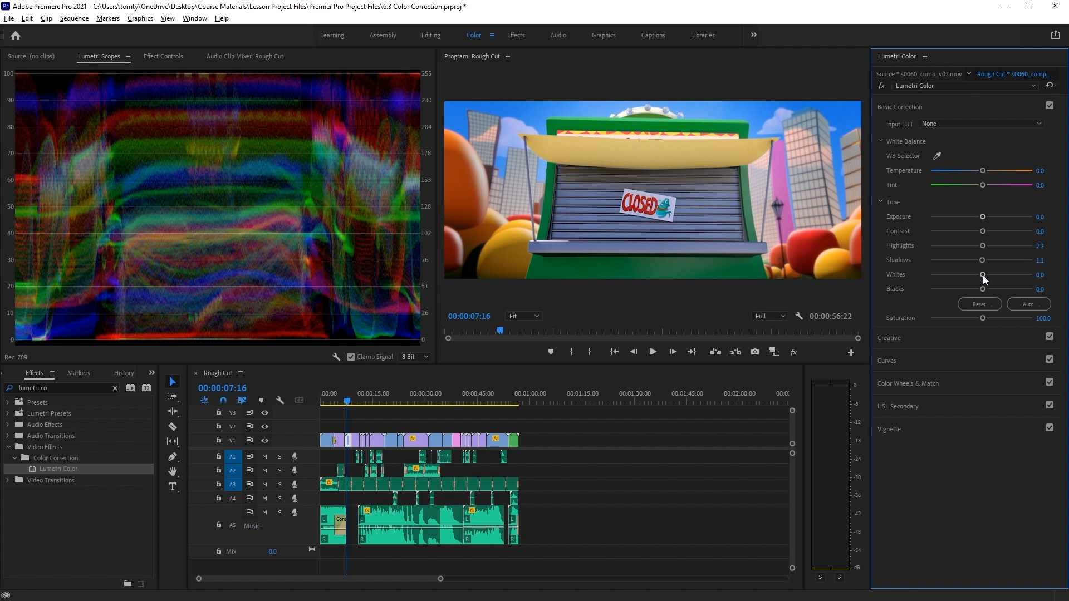
Test Whites and Blacks extremes, settling Whites at -2.2 and Blacks at -12.0.
drag(984, 274, 1016, 275)
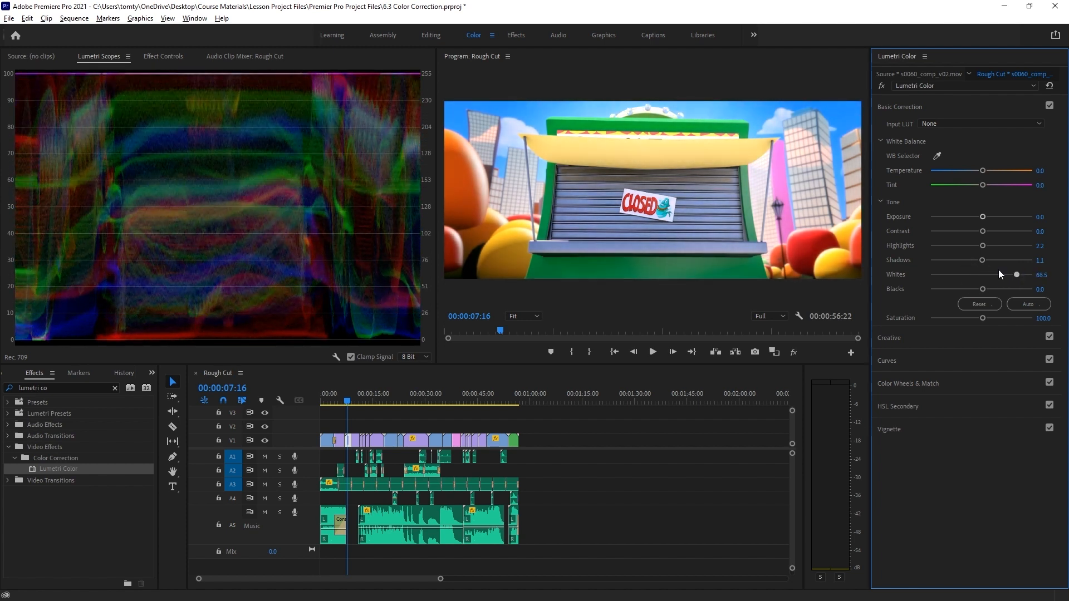
drag(1016, 274, 943, 274)
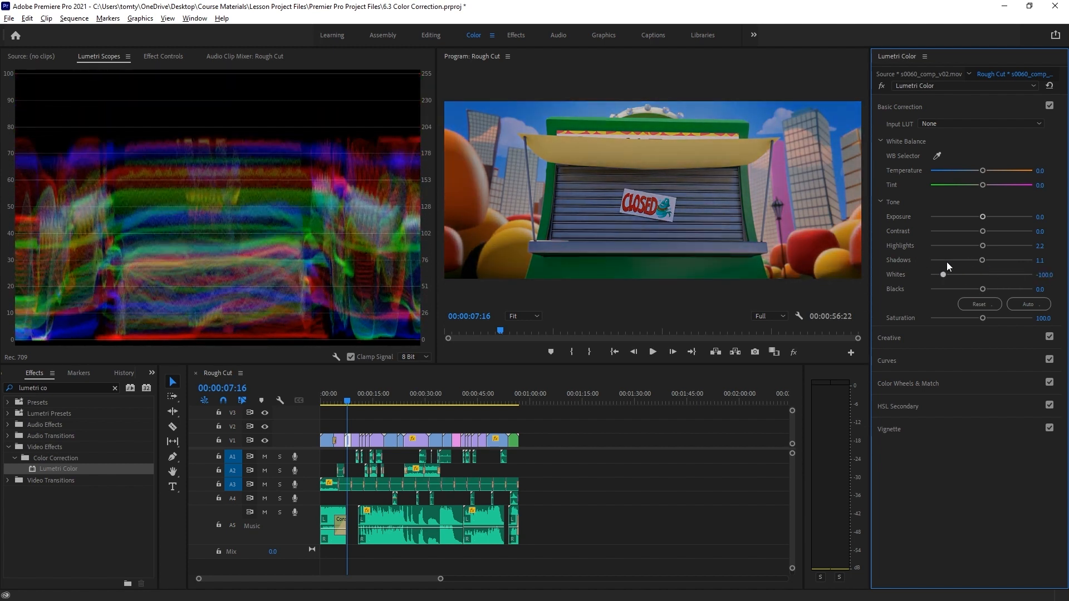
drag(943, 274, 980, 274)
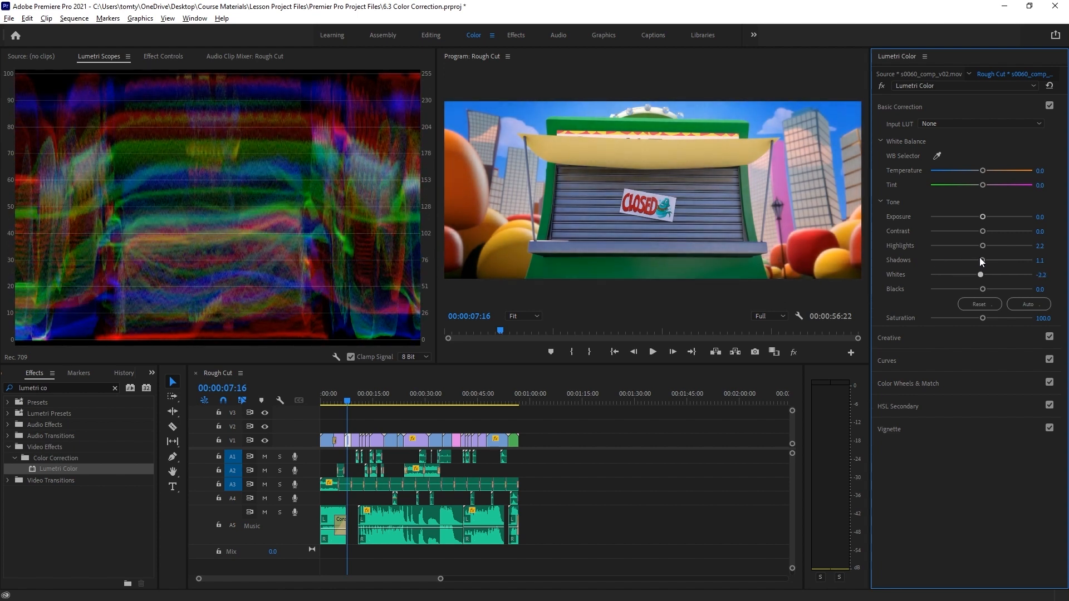
drag(980, 289, 999, 288)
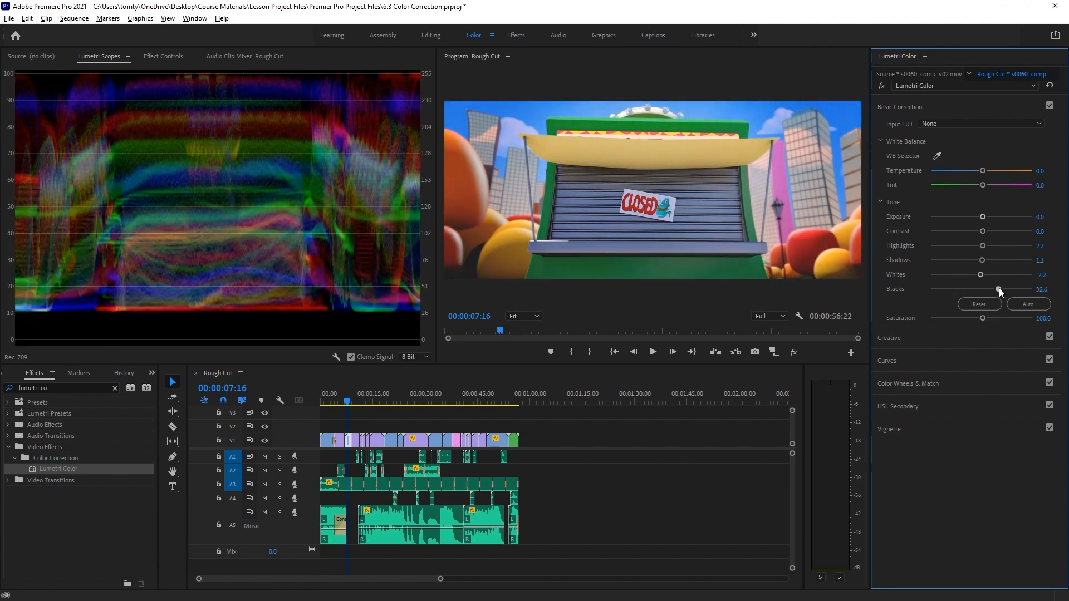
drag(999, 289, 954, 289)
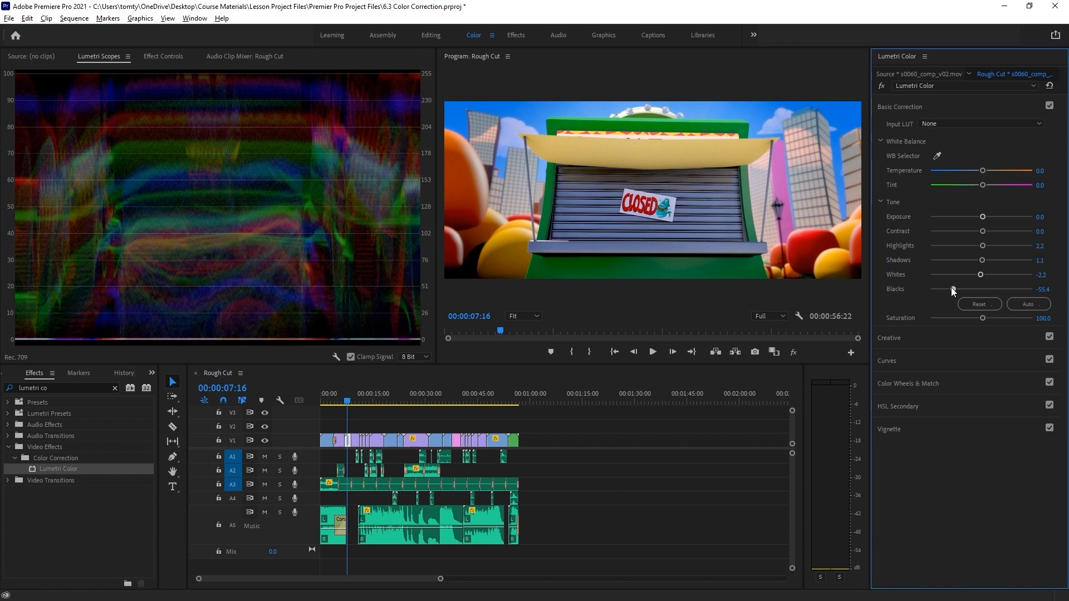
drag(952, 289, 975, 289)
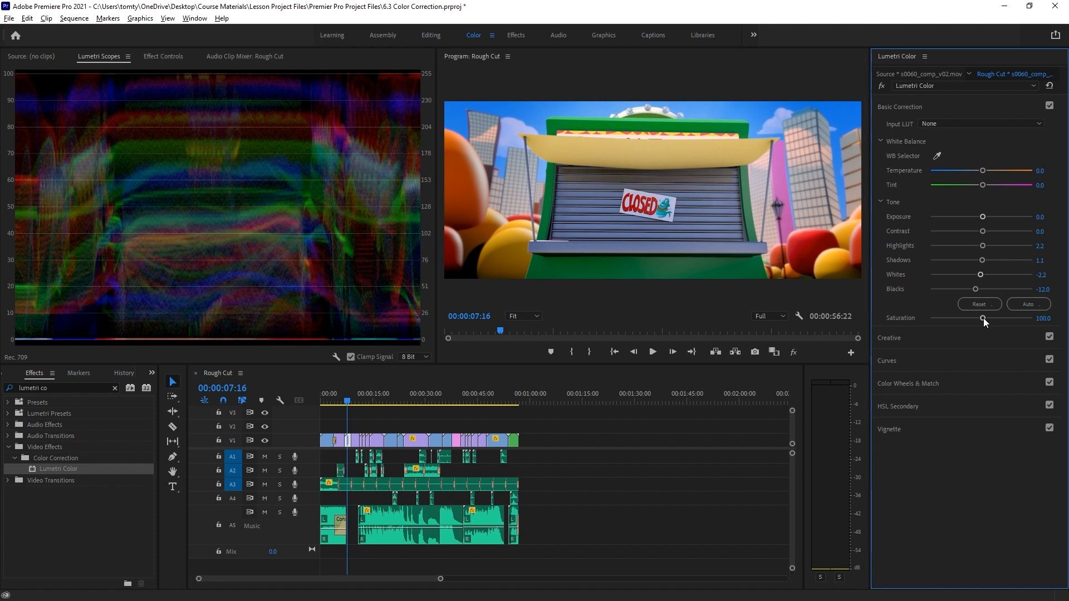
Drag Saturation down to 0, turning the closed-stand shot black and white.
drag(984, 318, 929, 319)
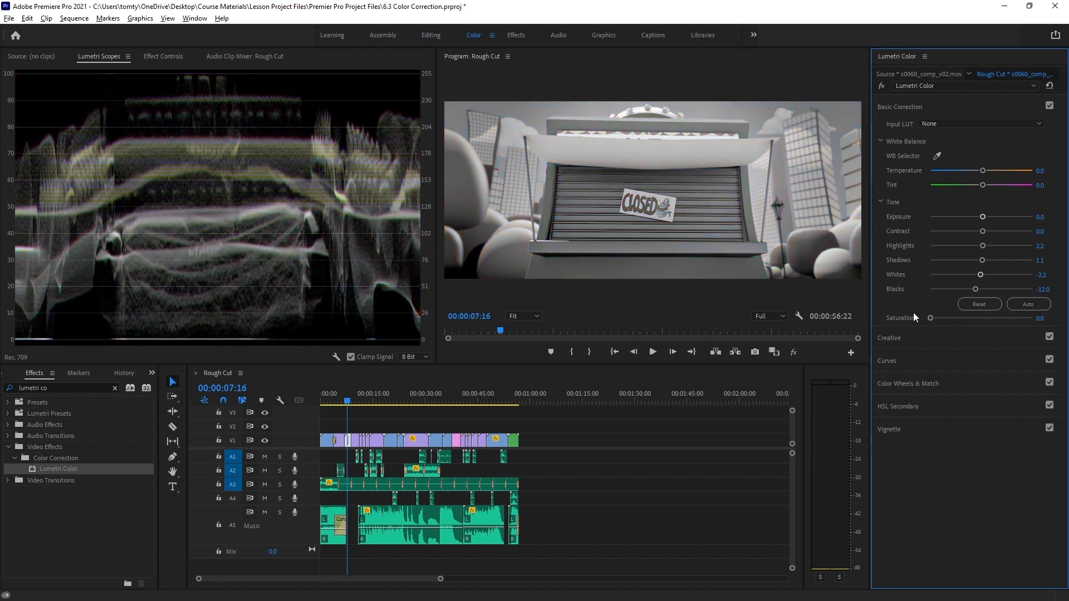
mouse_move(822, 249)
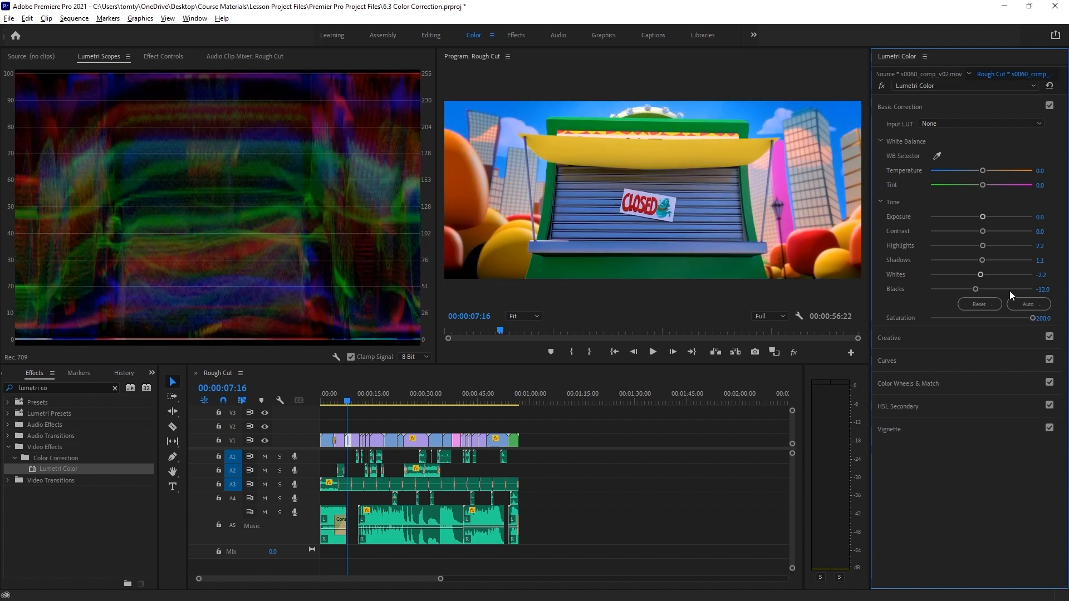
mouse_move(694, 223)
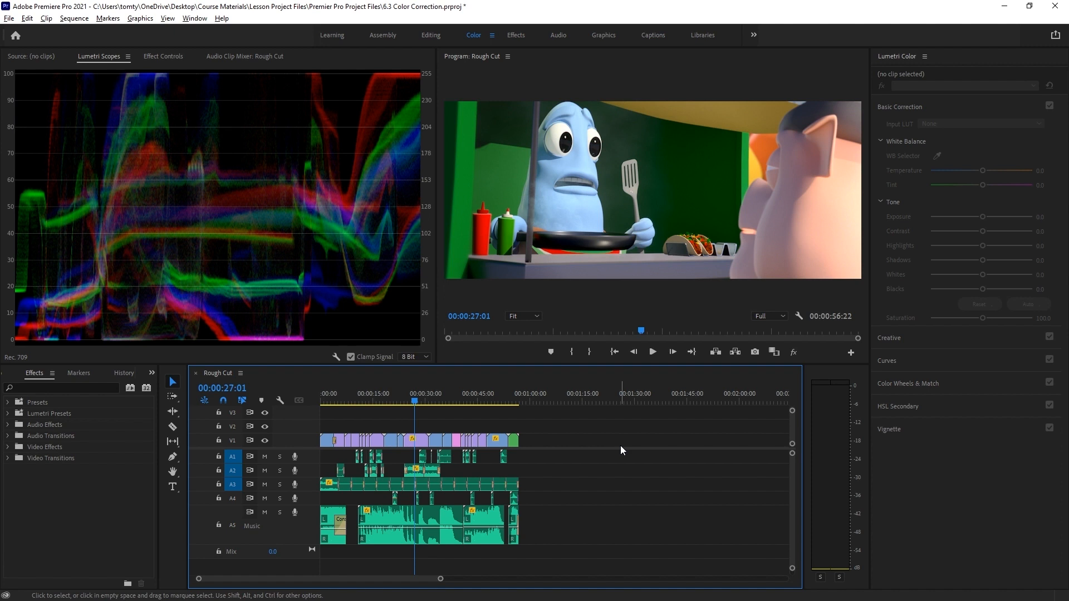
mouse_move(765, 358)
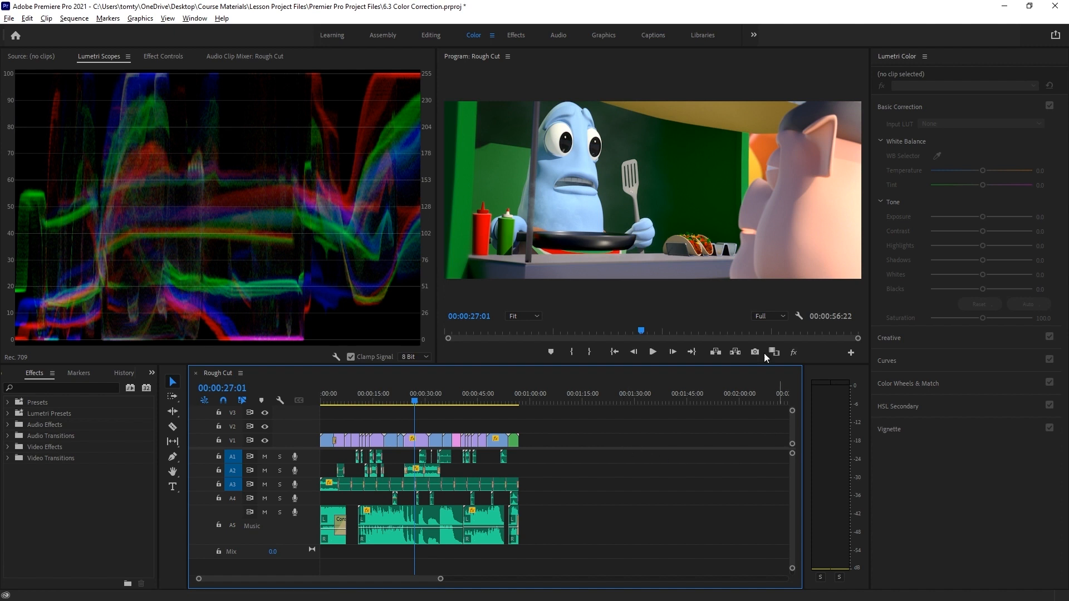
mouse_move(774, 352)
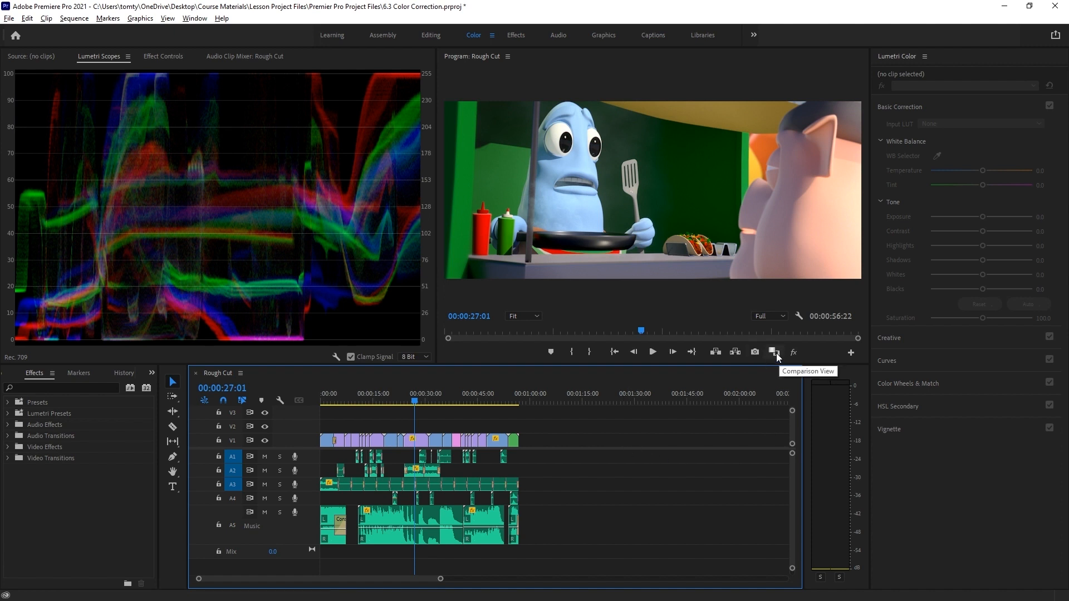
Turn on Comparison View to set a city street reference beside the fish character shot.
click(773, 352)
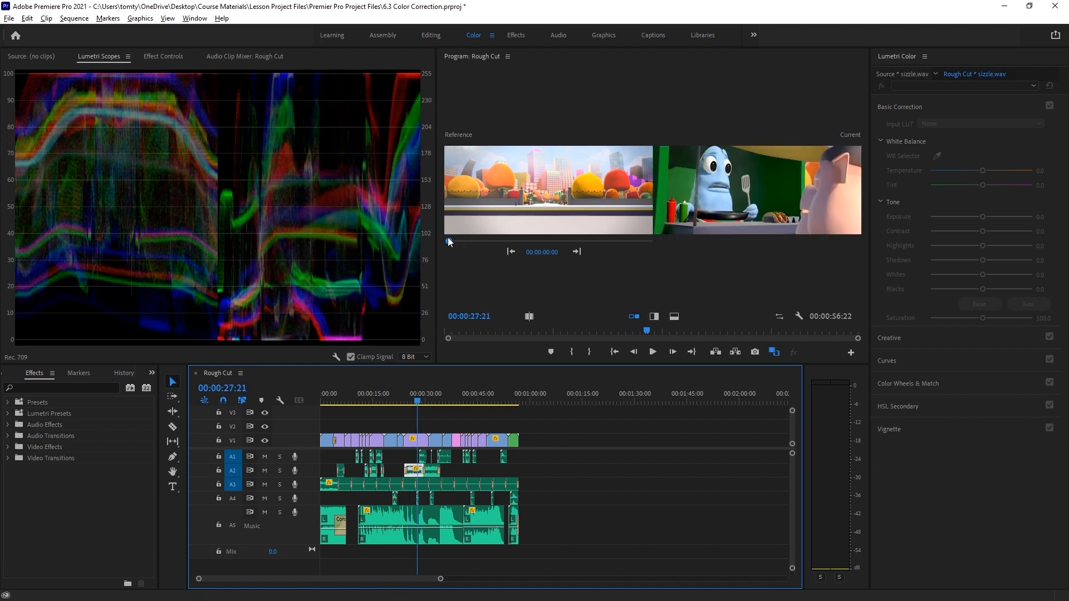
Move the reference to a later closed-stand frame and view it side by side with the blue character shot.
drag(447, 242, 480, 242)
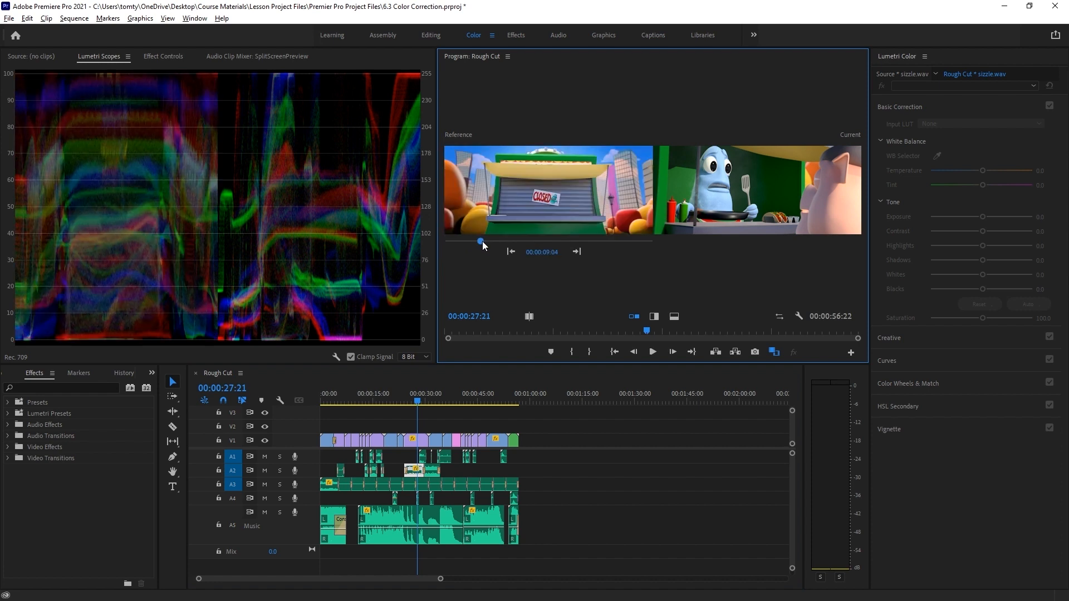
drag(481, 242, 510, 243)
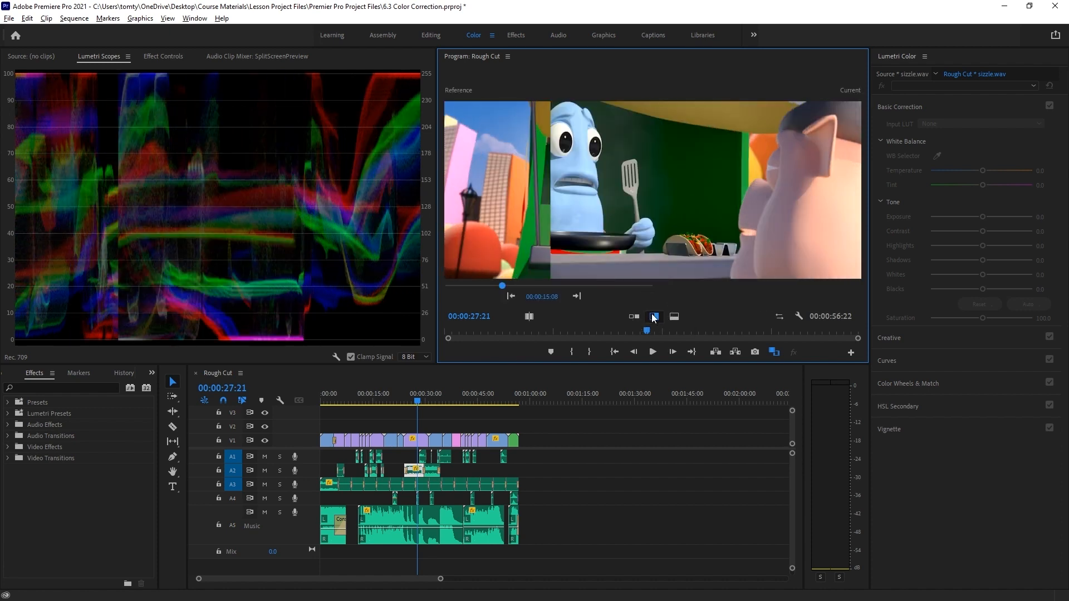
click(633, 316)
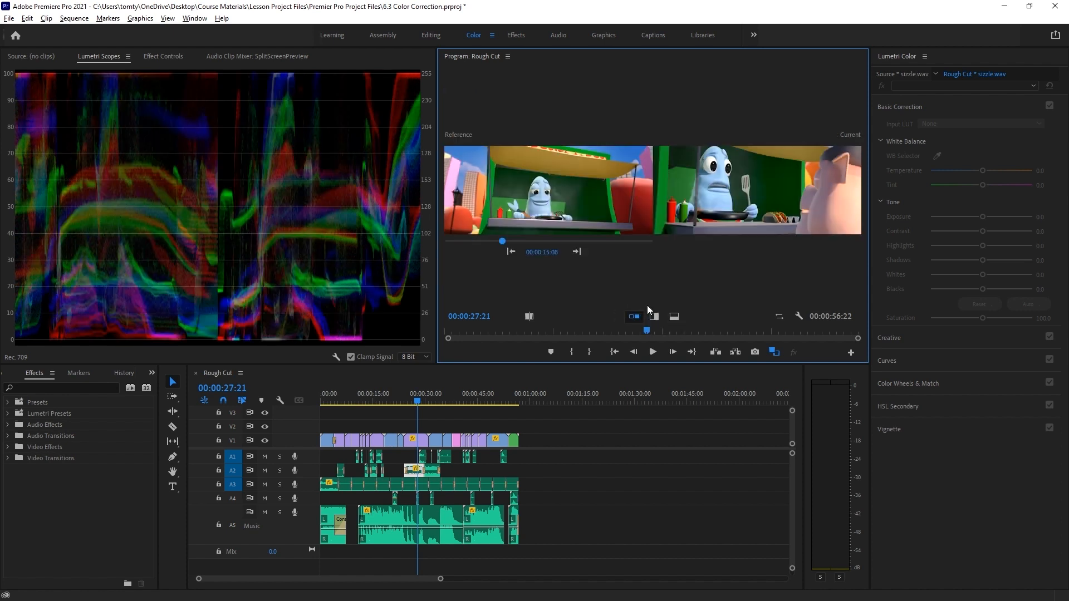
Compare the blue character shot and reference in vertical and horizontal split layouts.
click(653, 315)
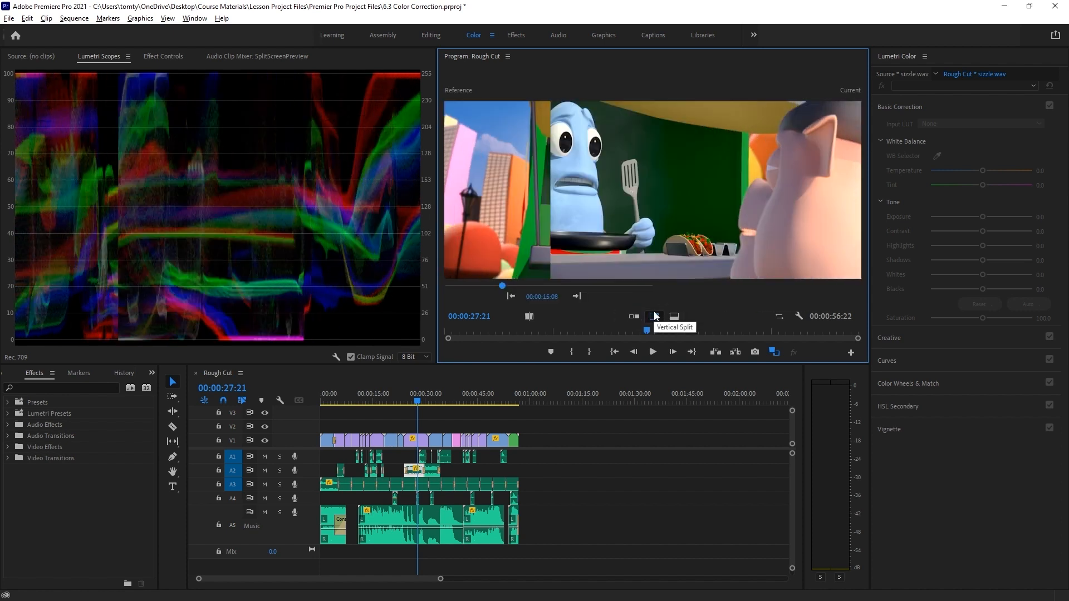
click(675, 316)
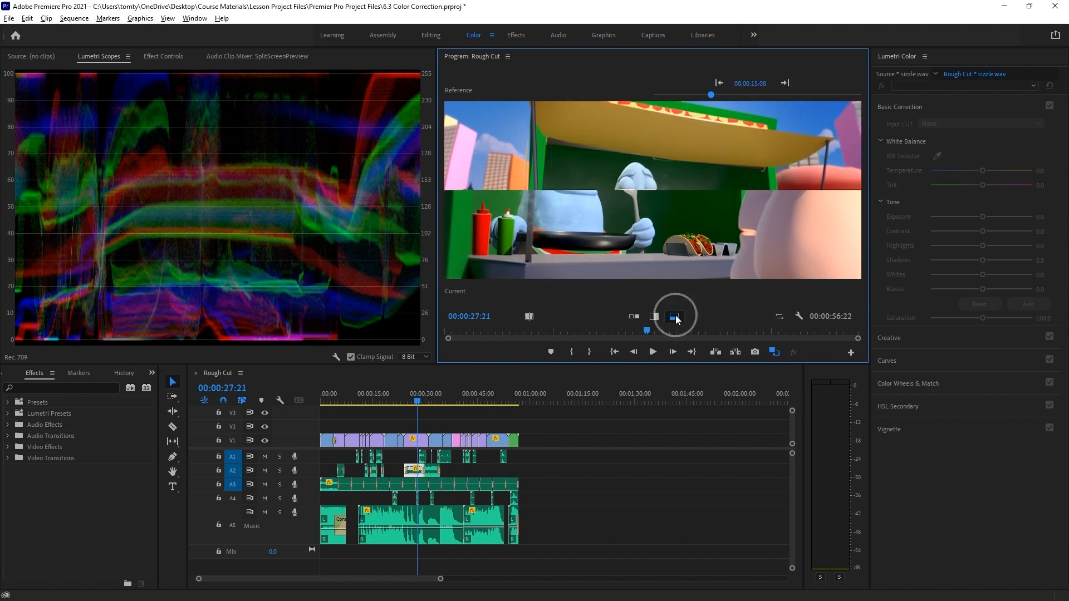
click(675, 316)
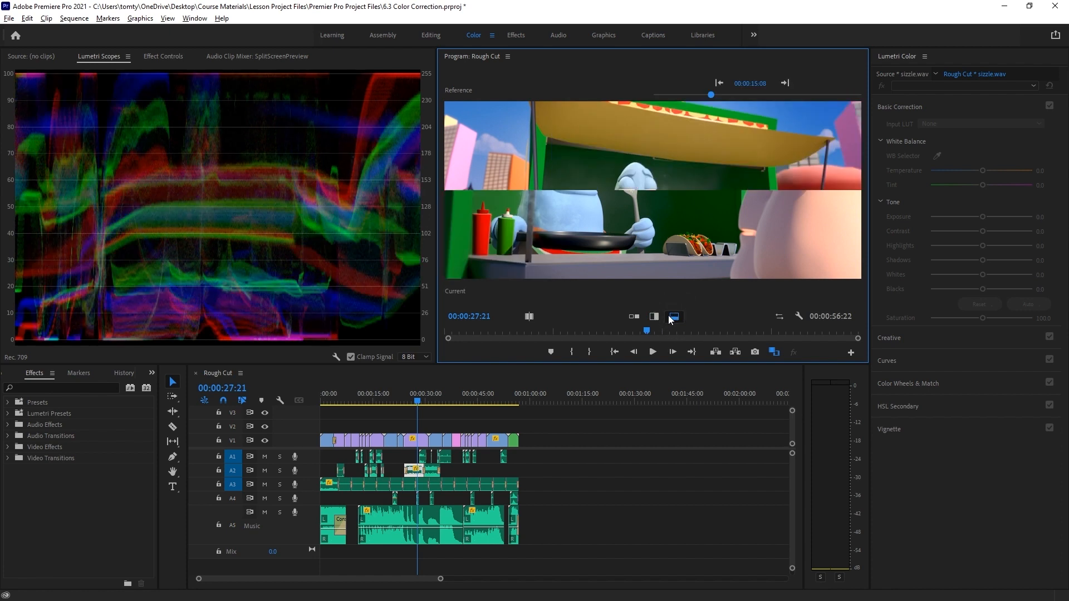
click(674, 316)
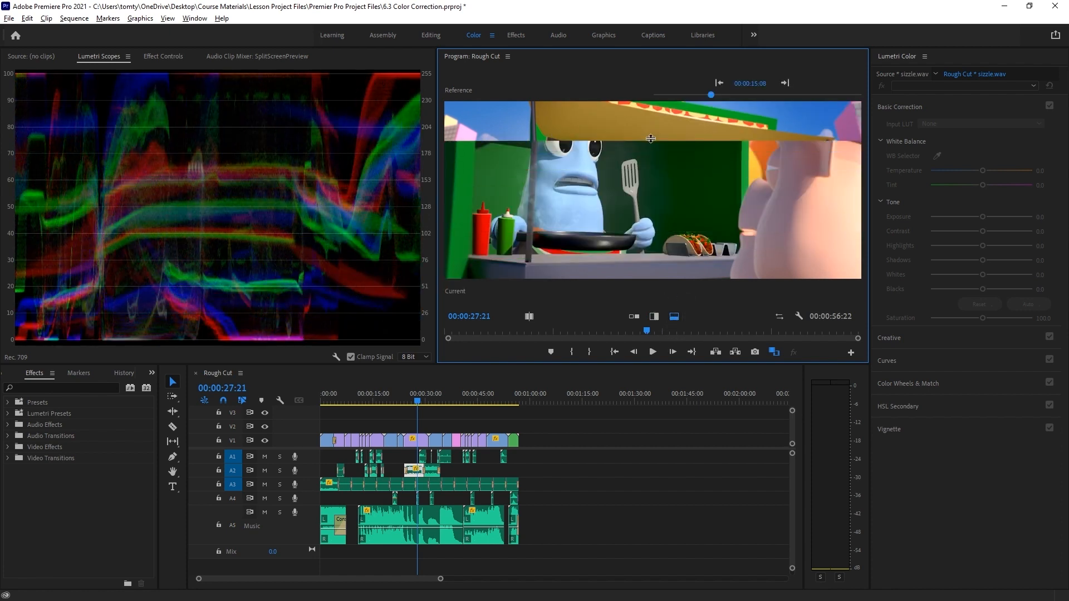
click(654, 316)
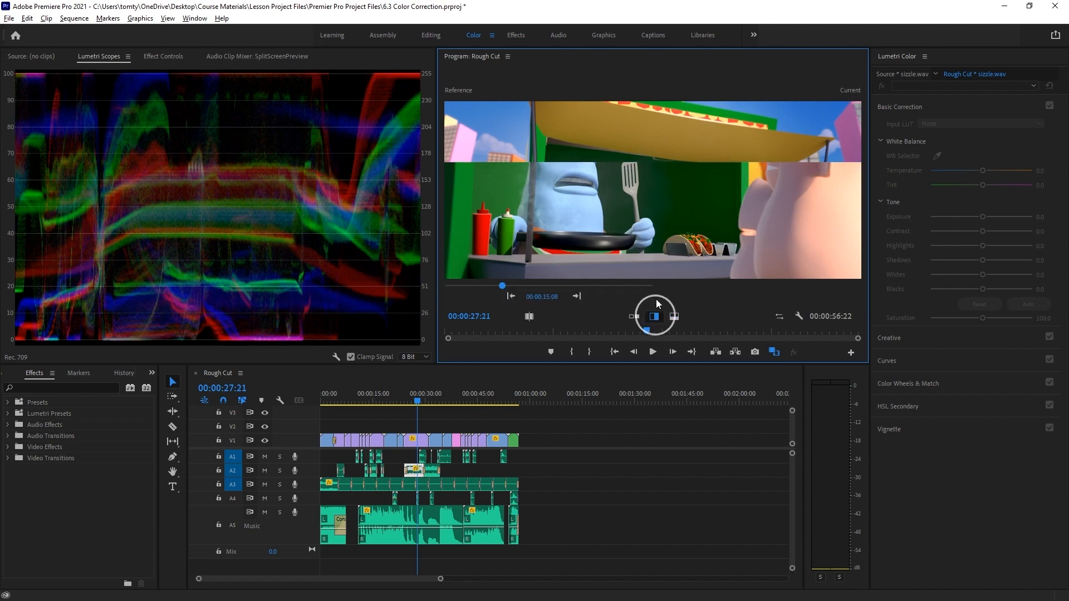
click(654, 315)
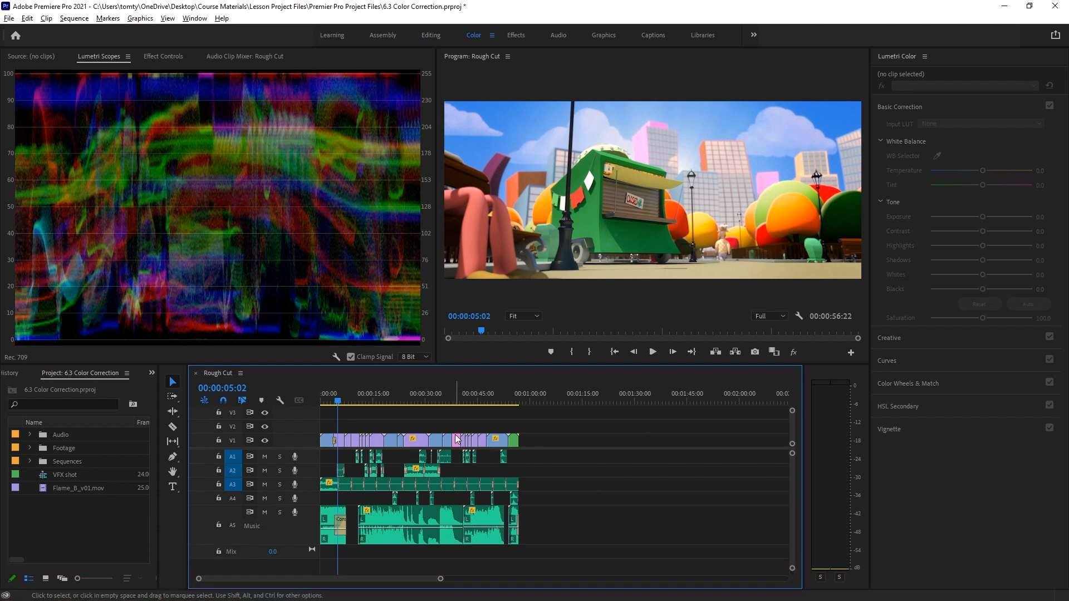
mouse_move(765, 156)
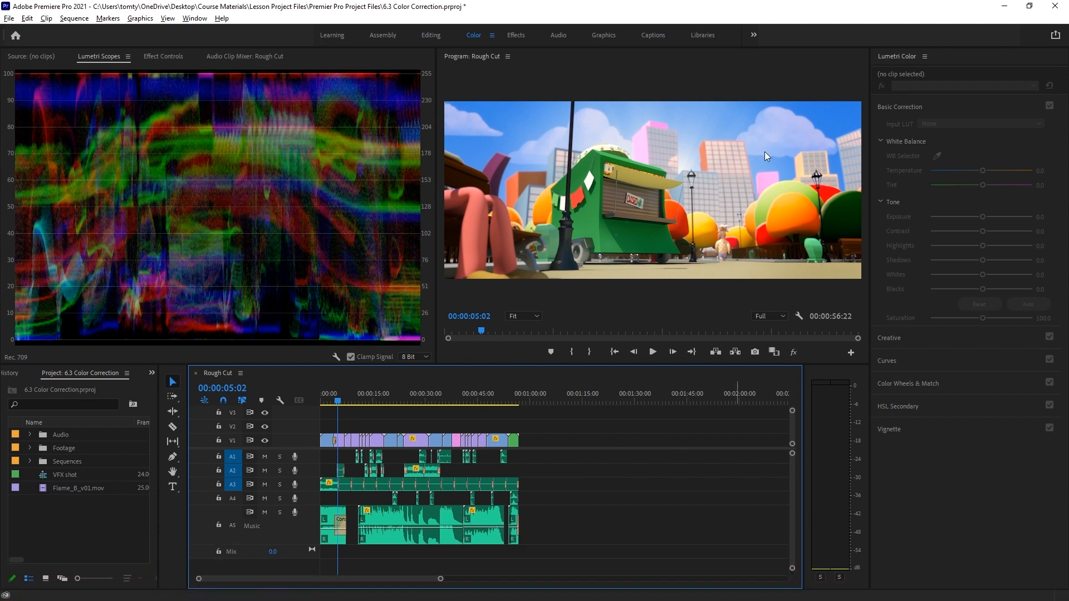
mouse_move(714, 347)
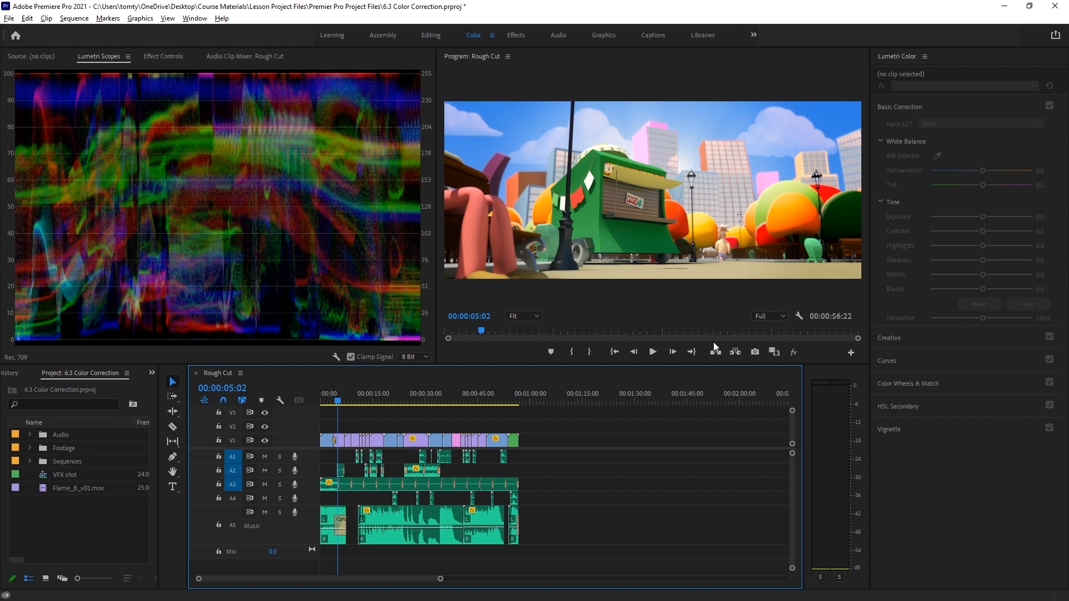
mouse_move(640, 425)
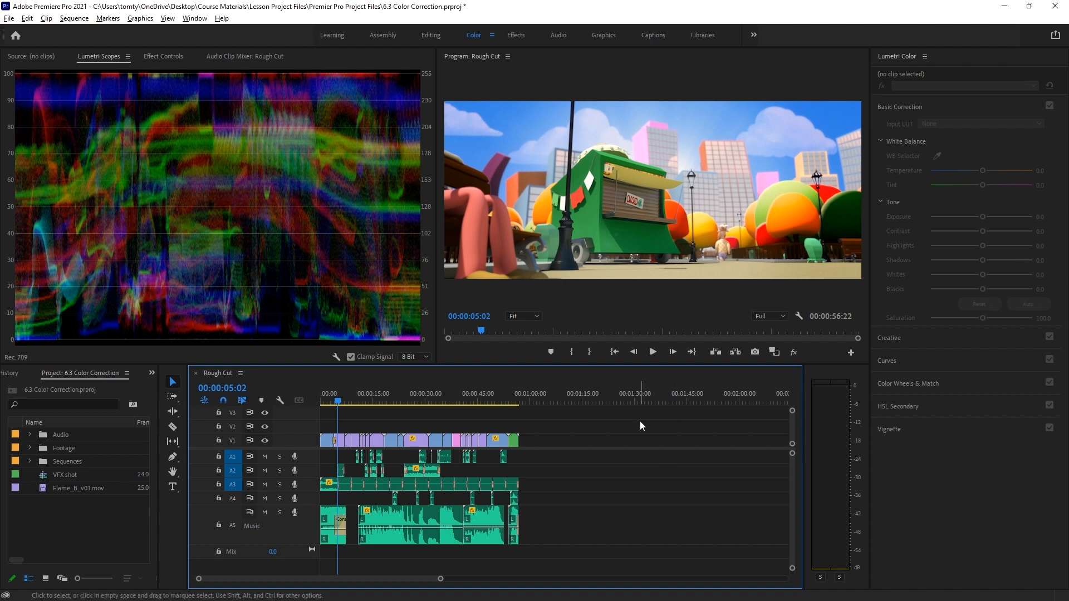
mouse_move(372, 412)
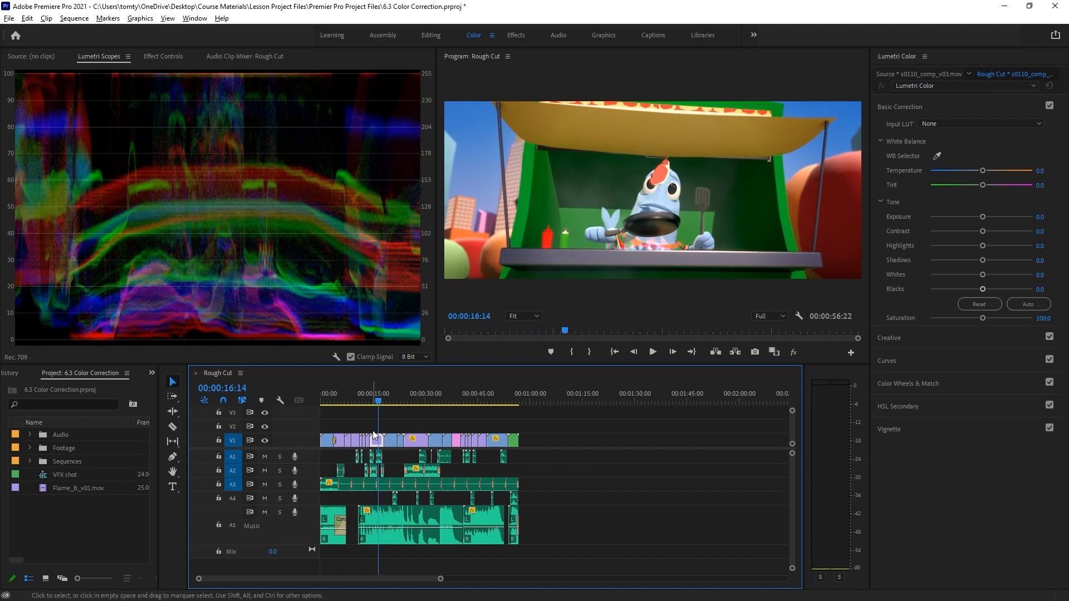
Select the s0160 pig-in-suit shot and show it beside the storefront reference frame.
click(398, 399)
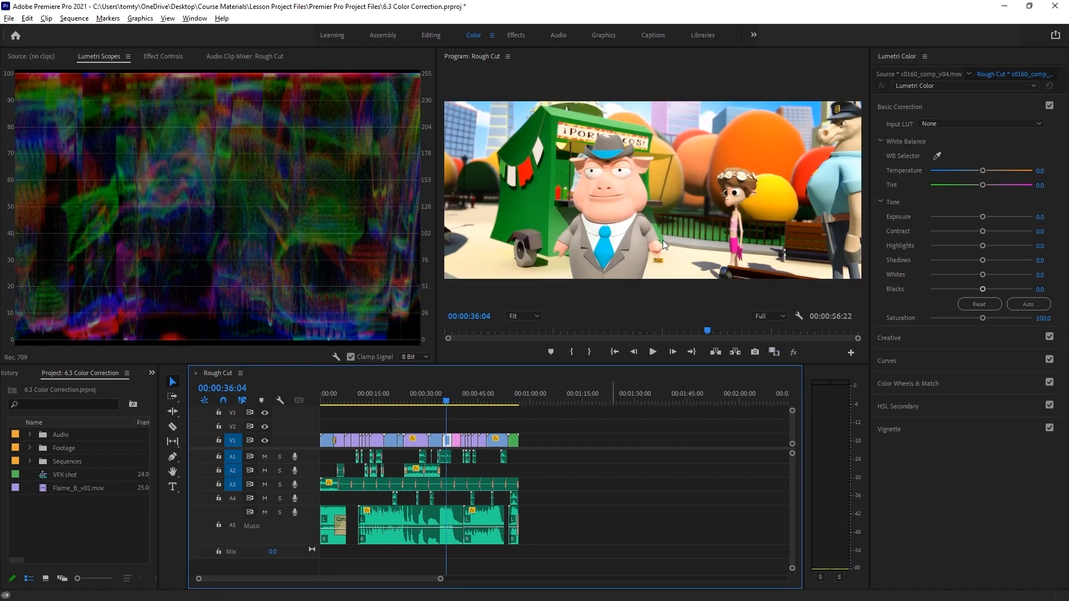
click(774, 352)
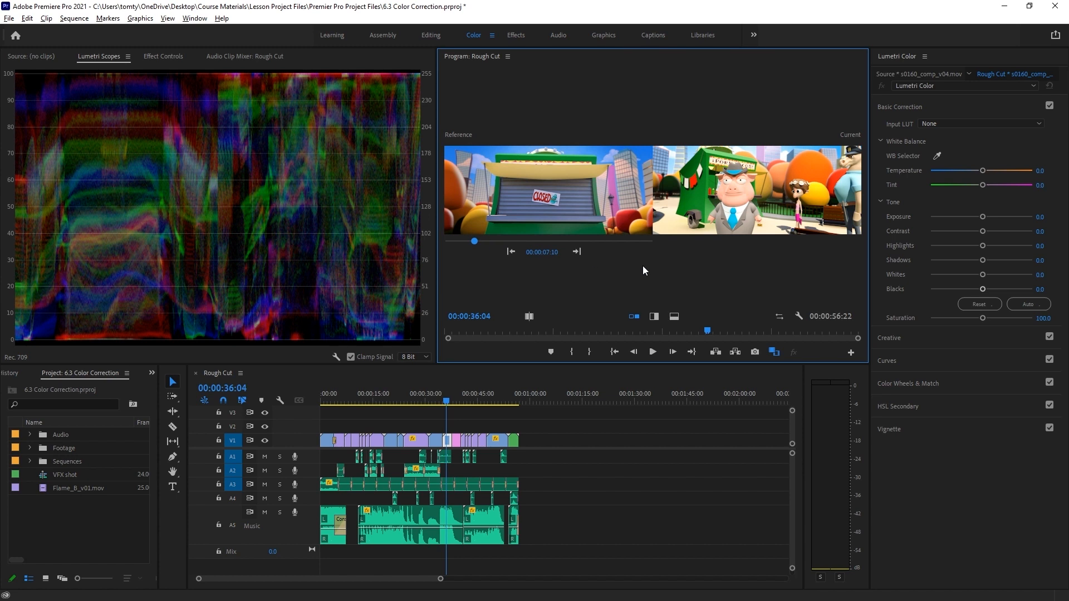
mouse_move(740, 184)
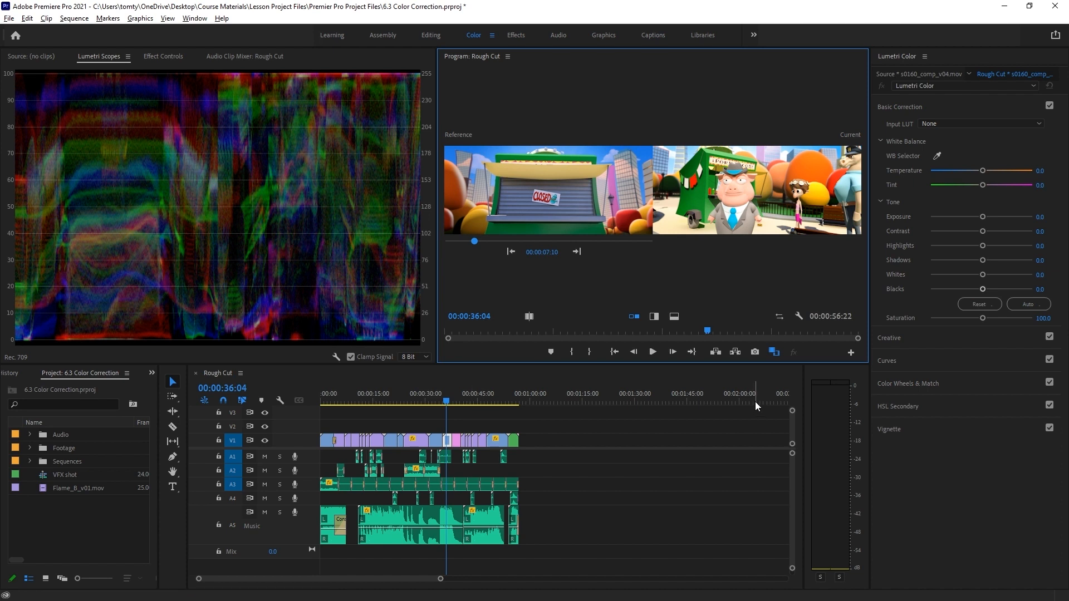
drag(984, 217, 982, 217)
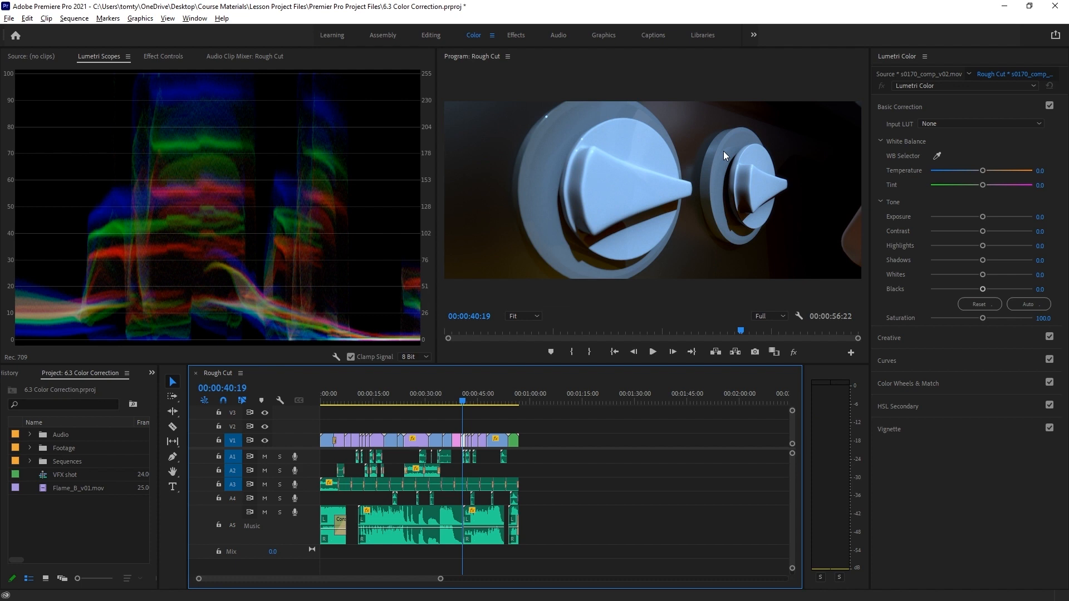
mouse_move(937, 158)
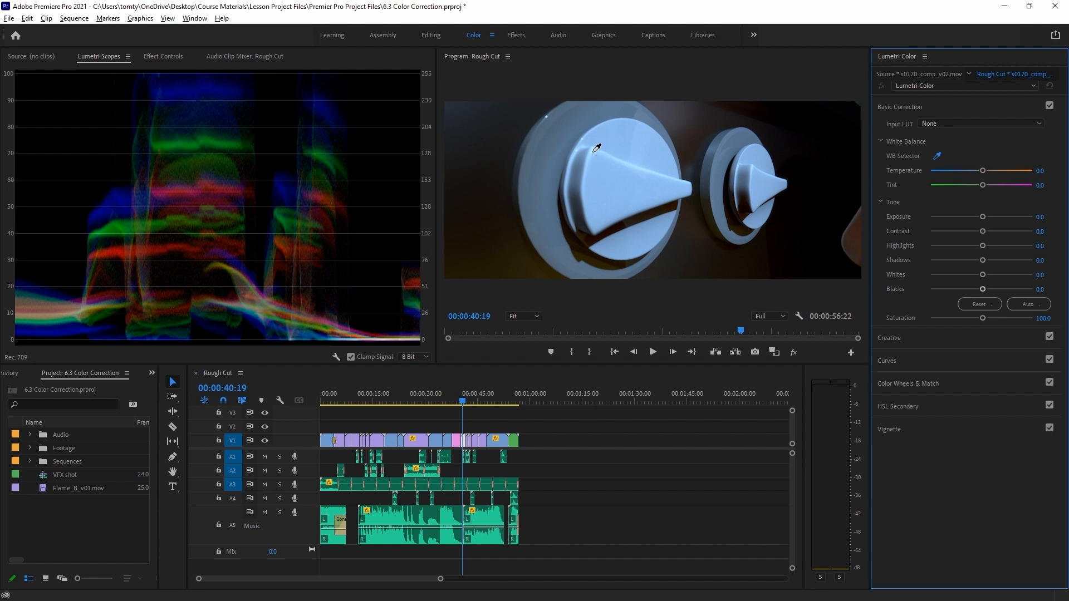
Show the s0130 scientist-and-fish shot beside a reference and raise its contrast to about 58.7.
click(595, 148)
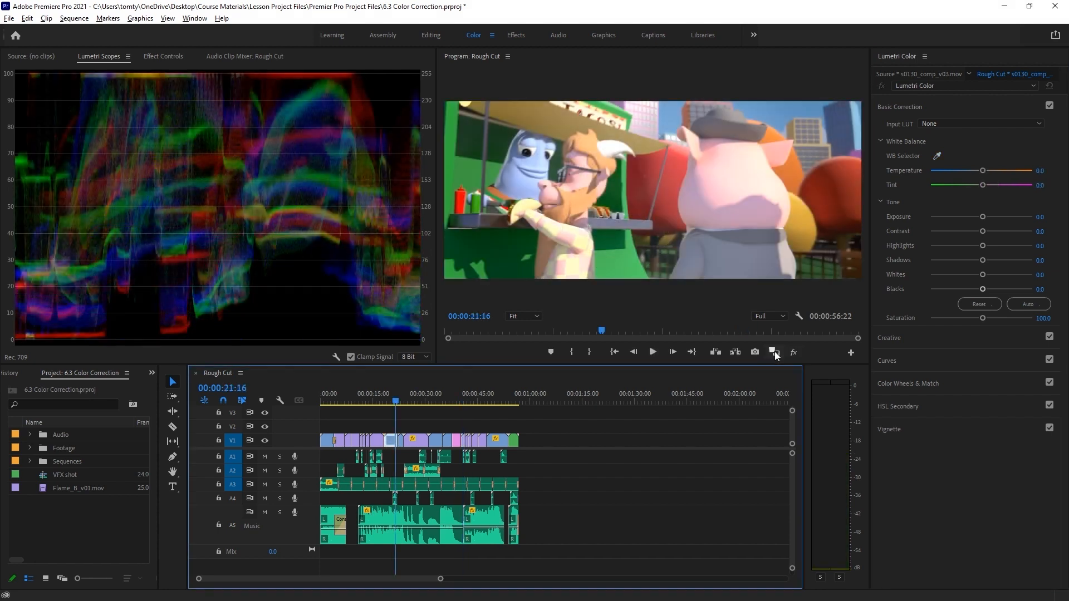
click(774, 353)
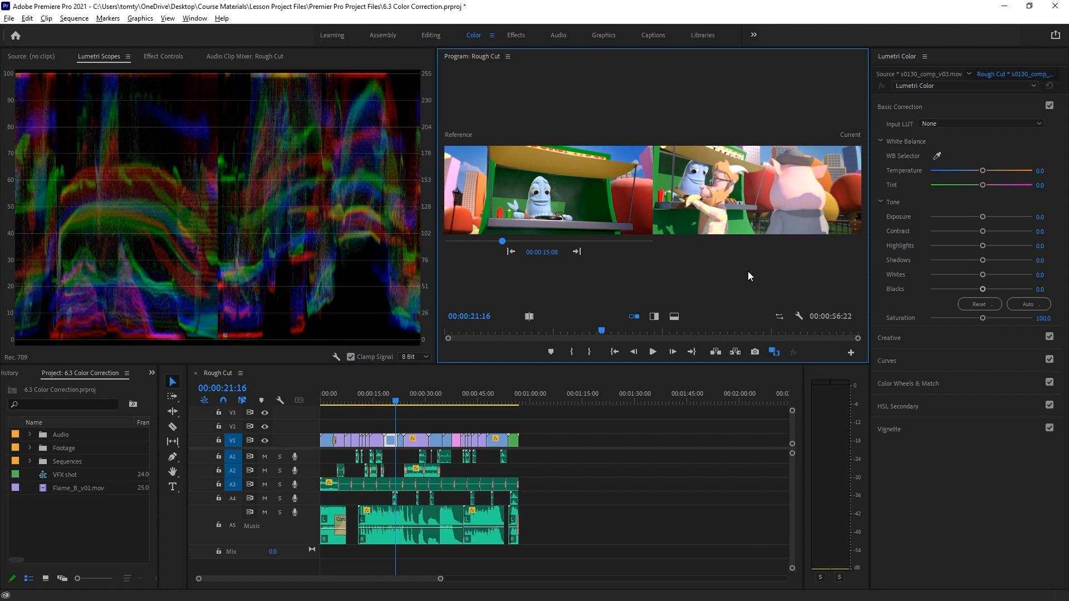
mouse_move(720, 196)
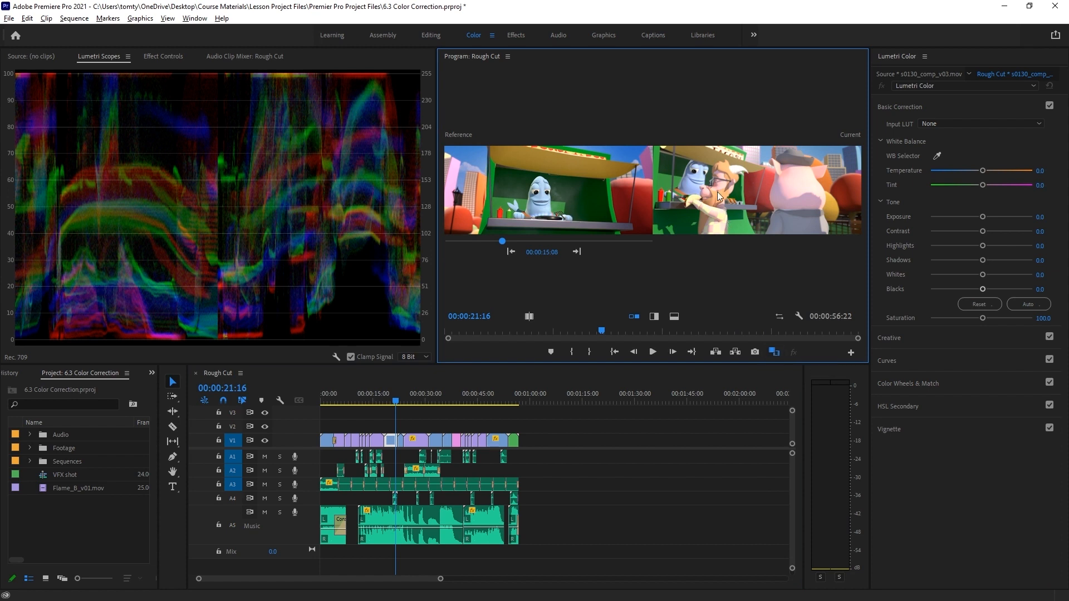
mouse_move(759, 274)
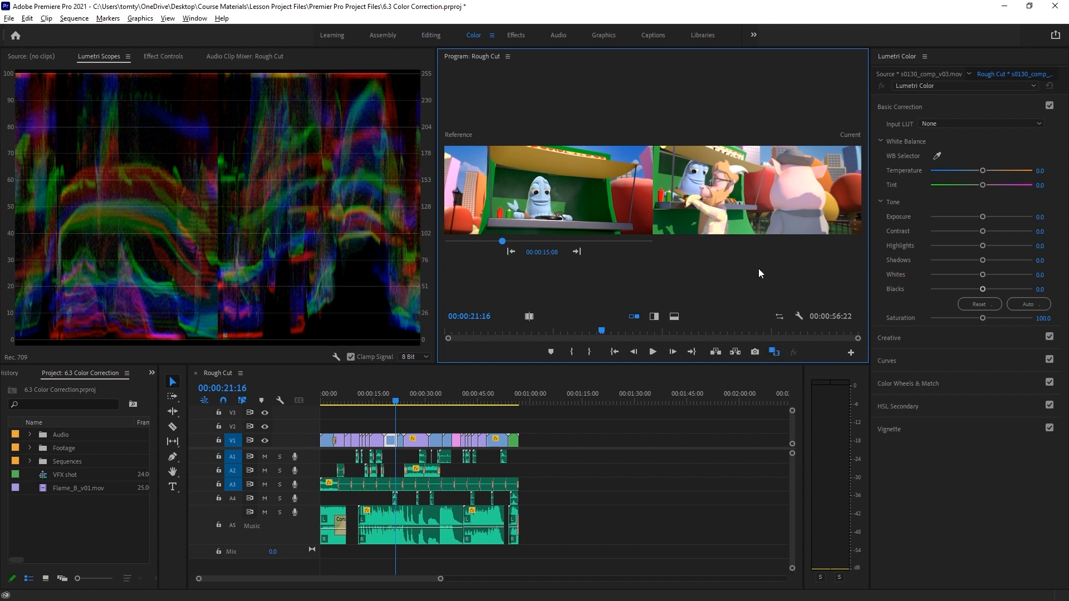
mouse_move(984, 232)
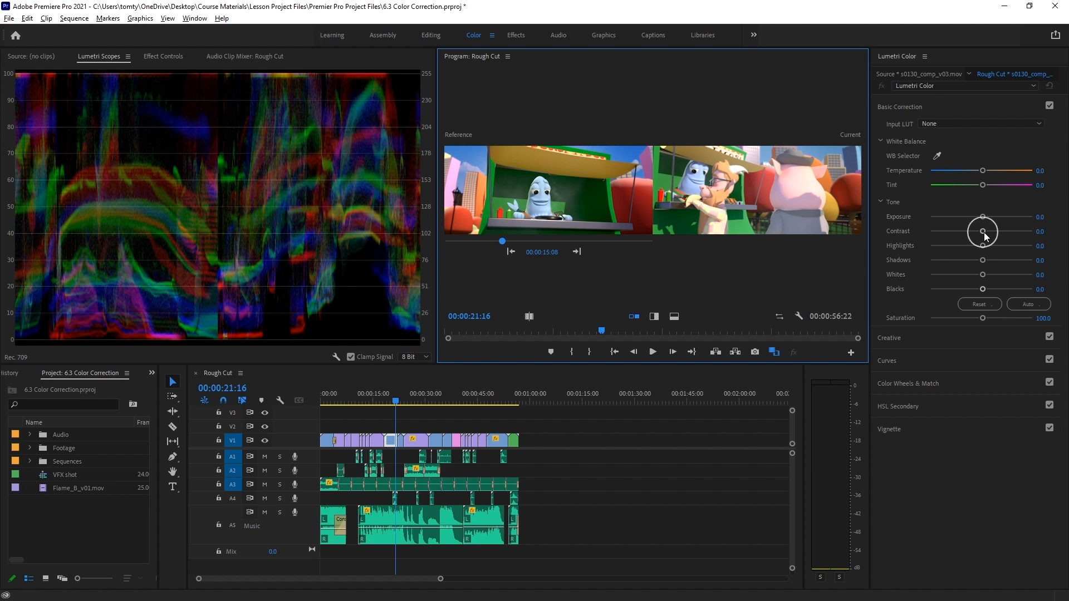
drag(984, 231, 1011, 231)
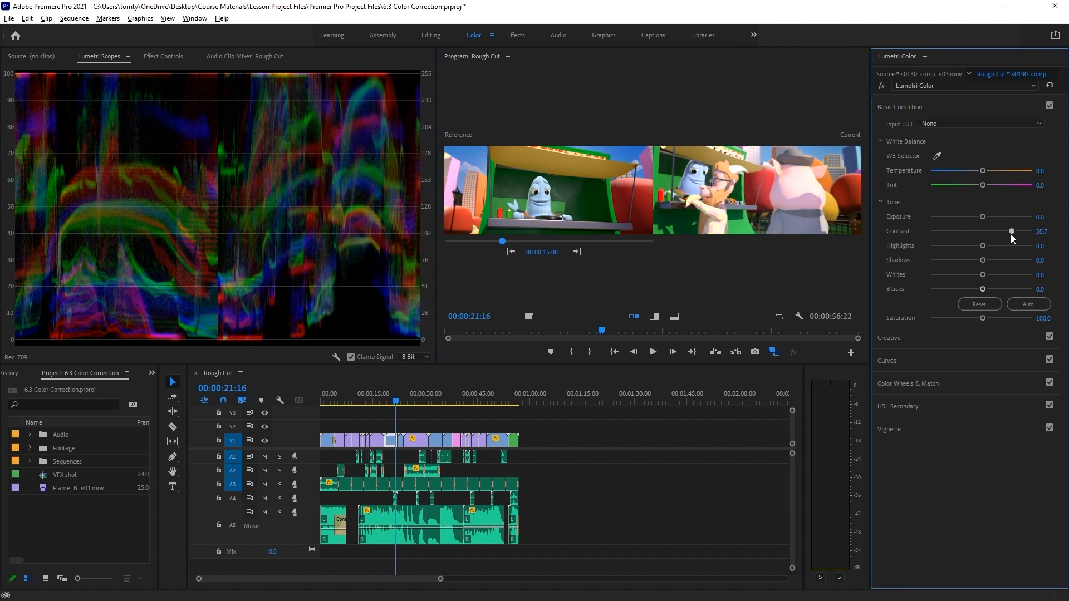
drag(1011, 231, 1016, 231)
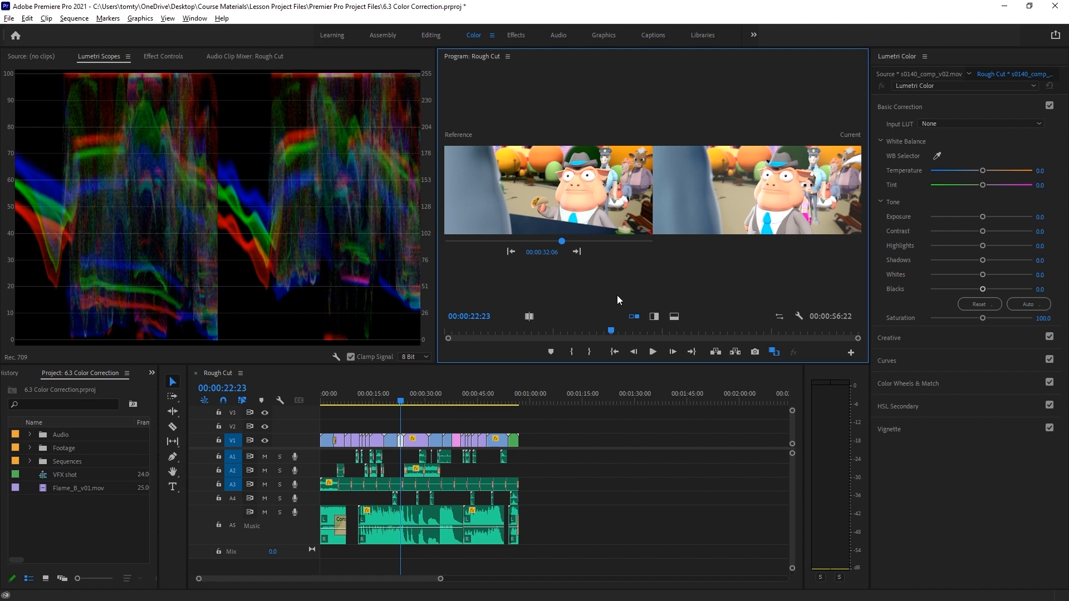
mouse_move(750, 180)
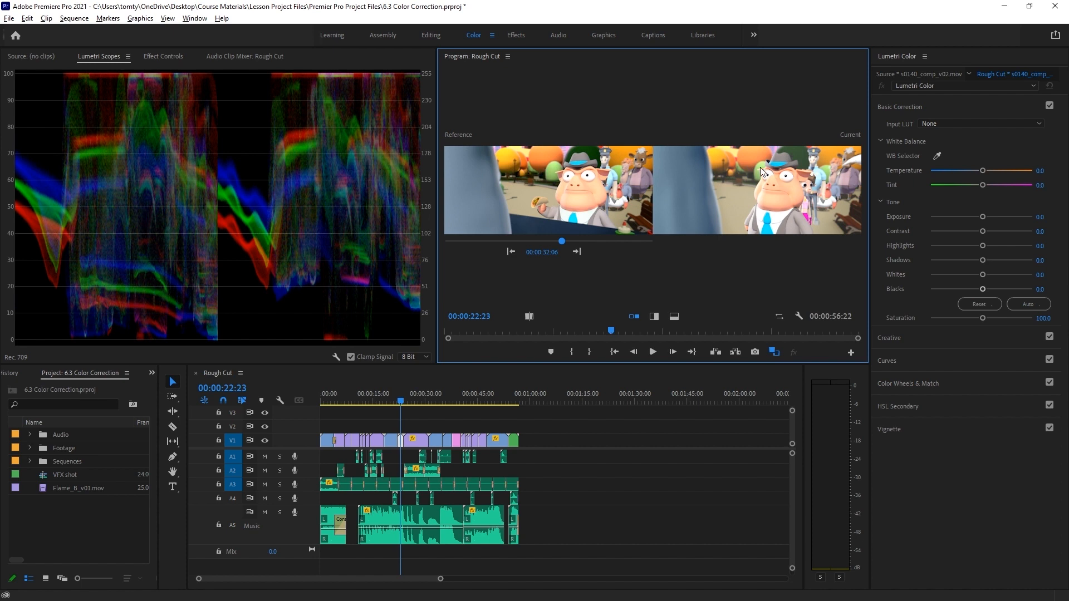
mouse_move(984, 217)
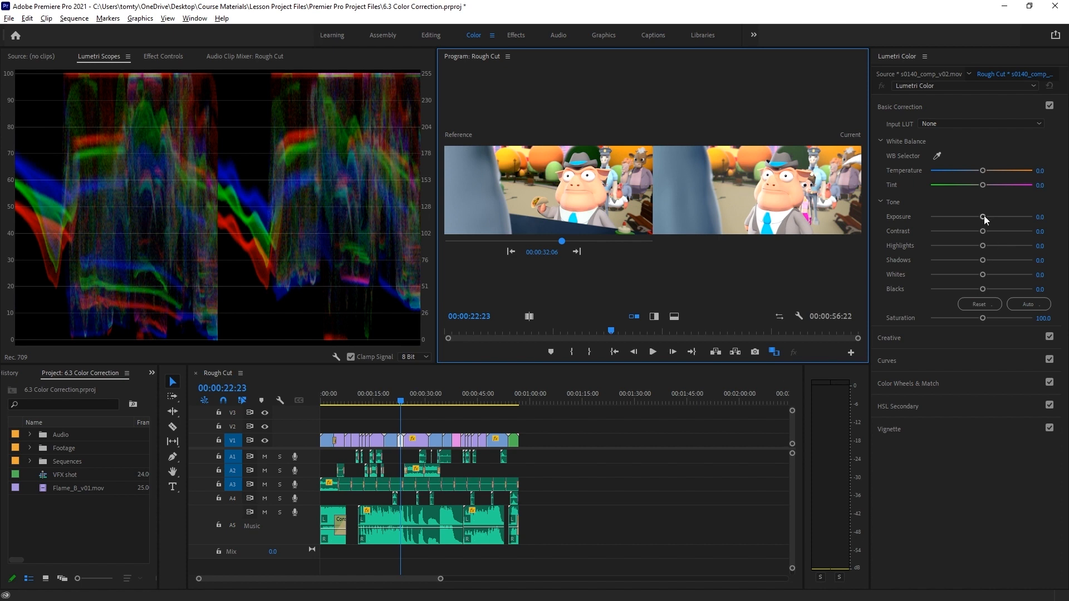
Lower the pig close-up's exposure to -0.3 and raise contrast to 49.6.
drag(984, 216, 980, 217)
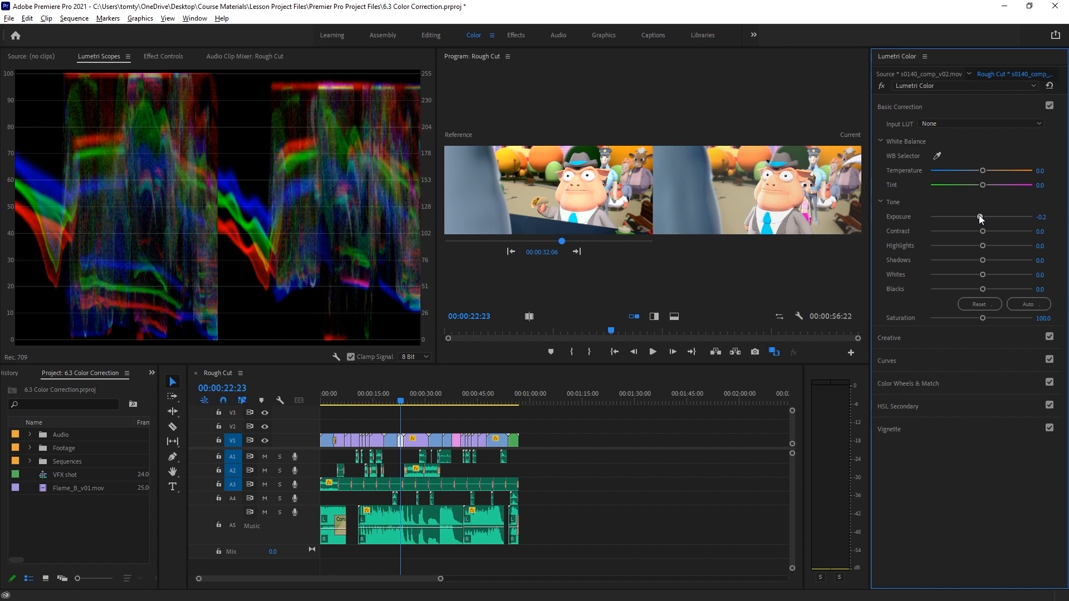
drag(980, 230, 995, 232)
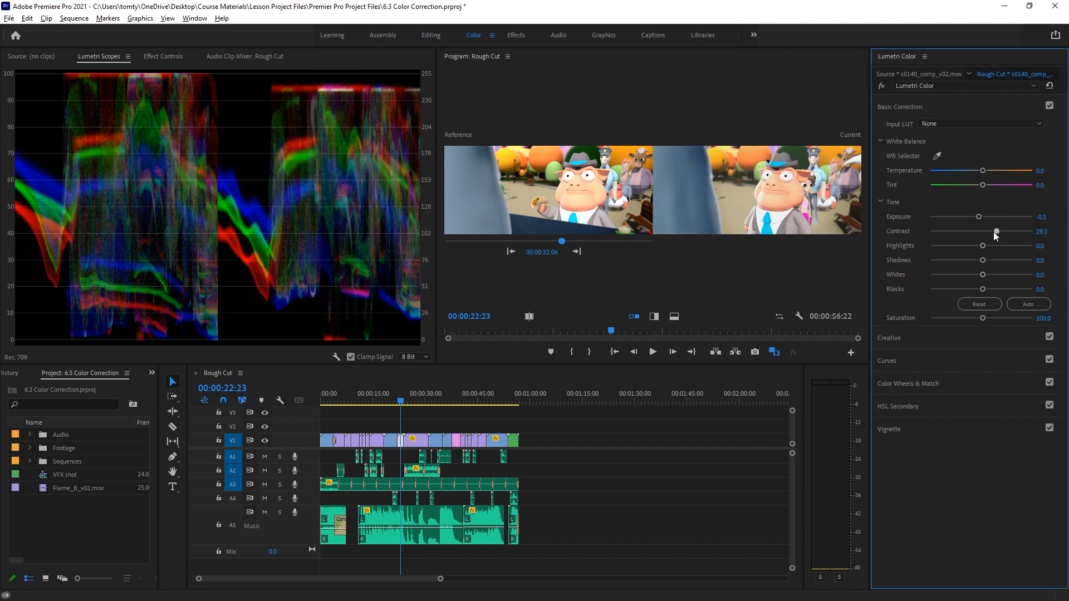
drag(995, 231, 1015, 232)
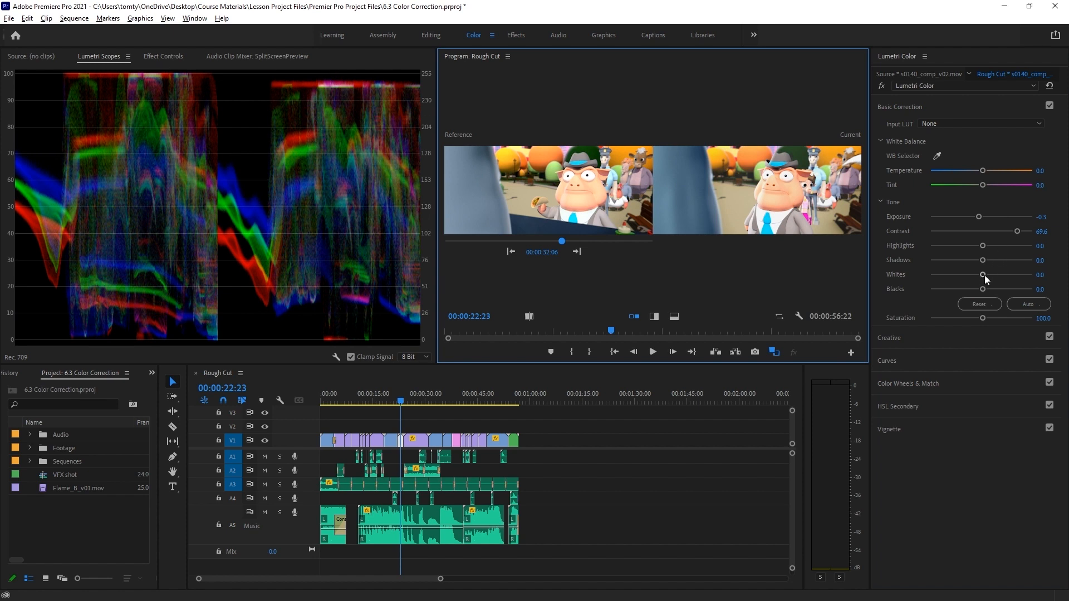
Set the pig close-up's whites to 20.7 and highlights to -13.0.
drag(982, 274, 996, 274)
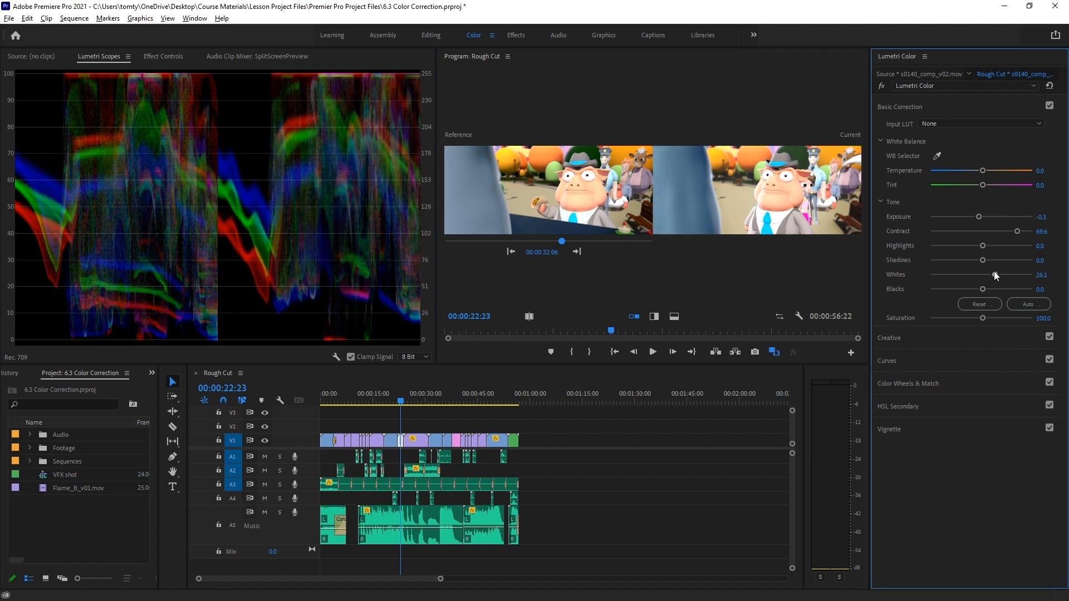
drag(1006, 275, 990, 274)
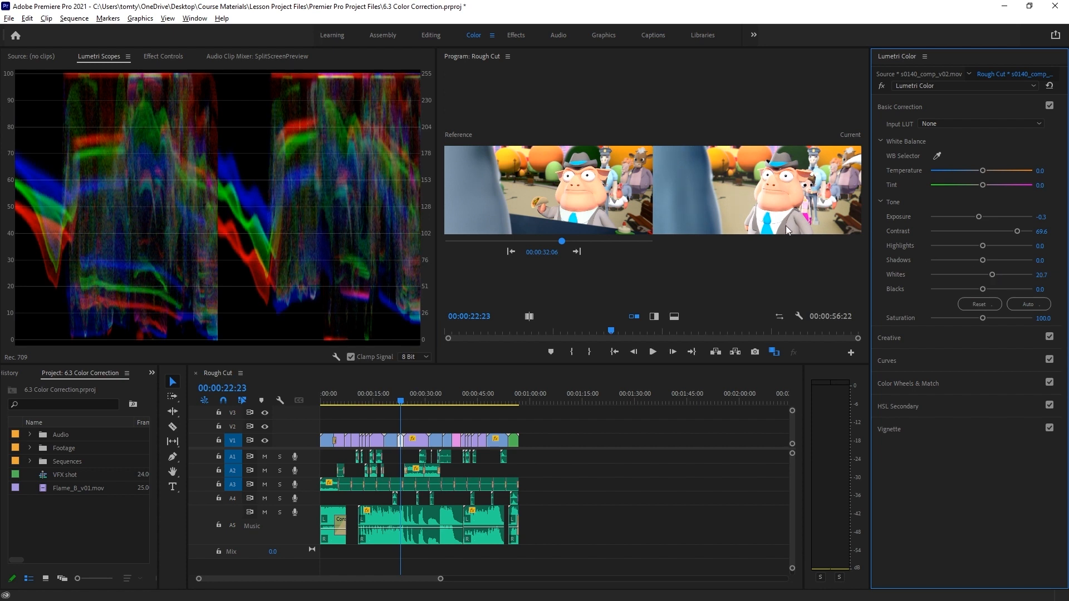
drag(1002, 246, 980, 246)
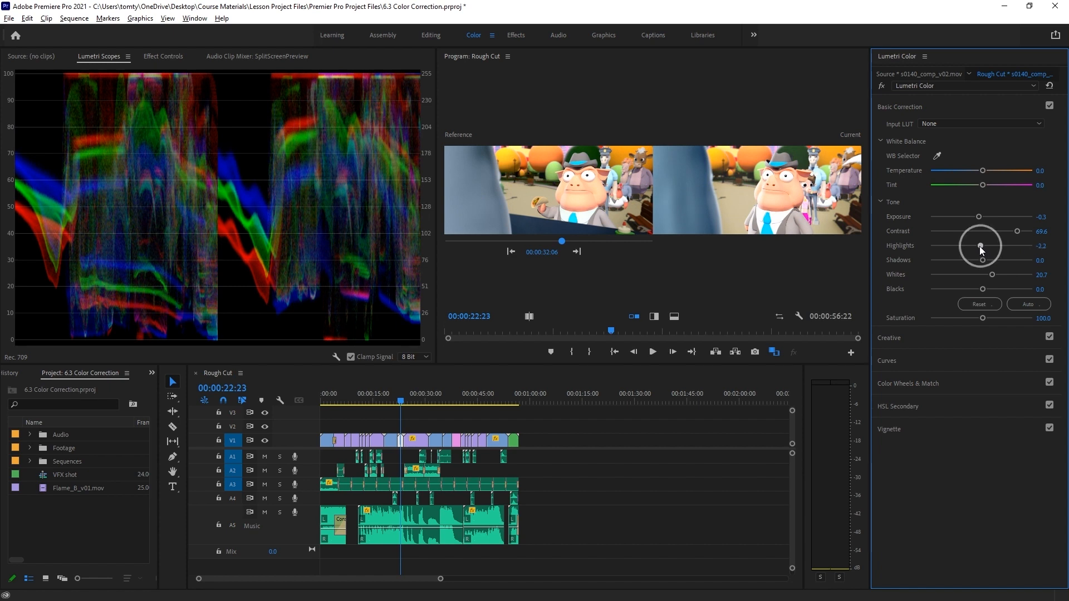
drag(981, 246, 974, 247)
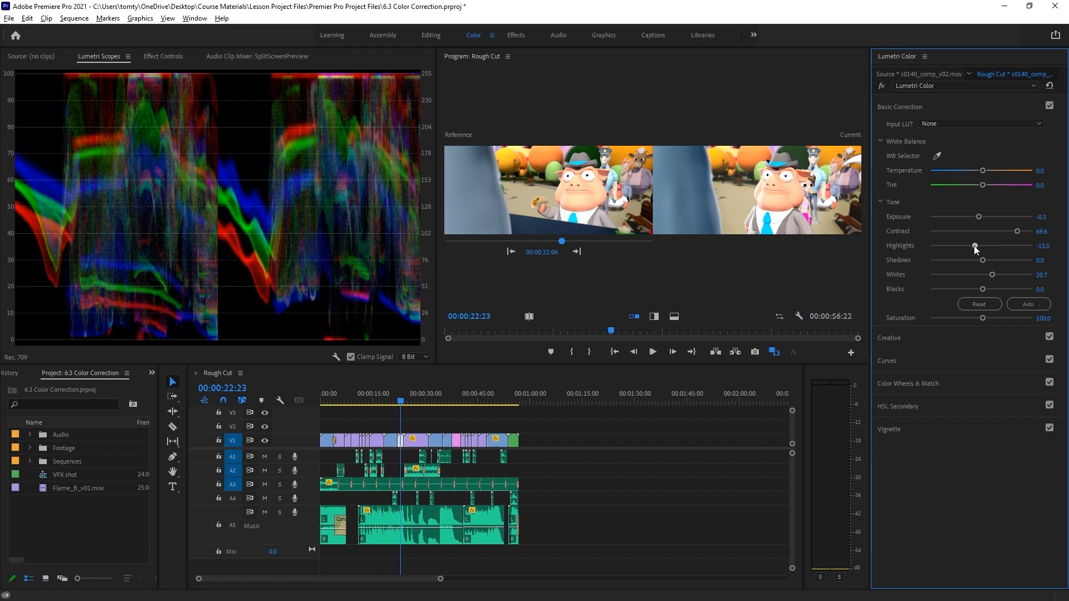
mouse_move(694, 306)
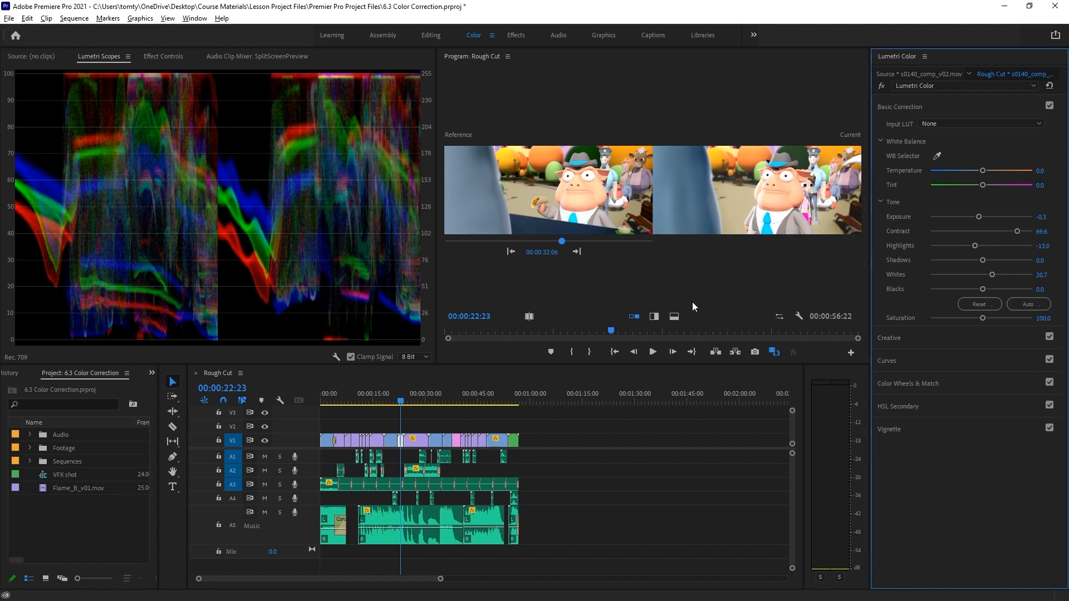